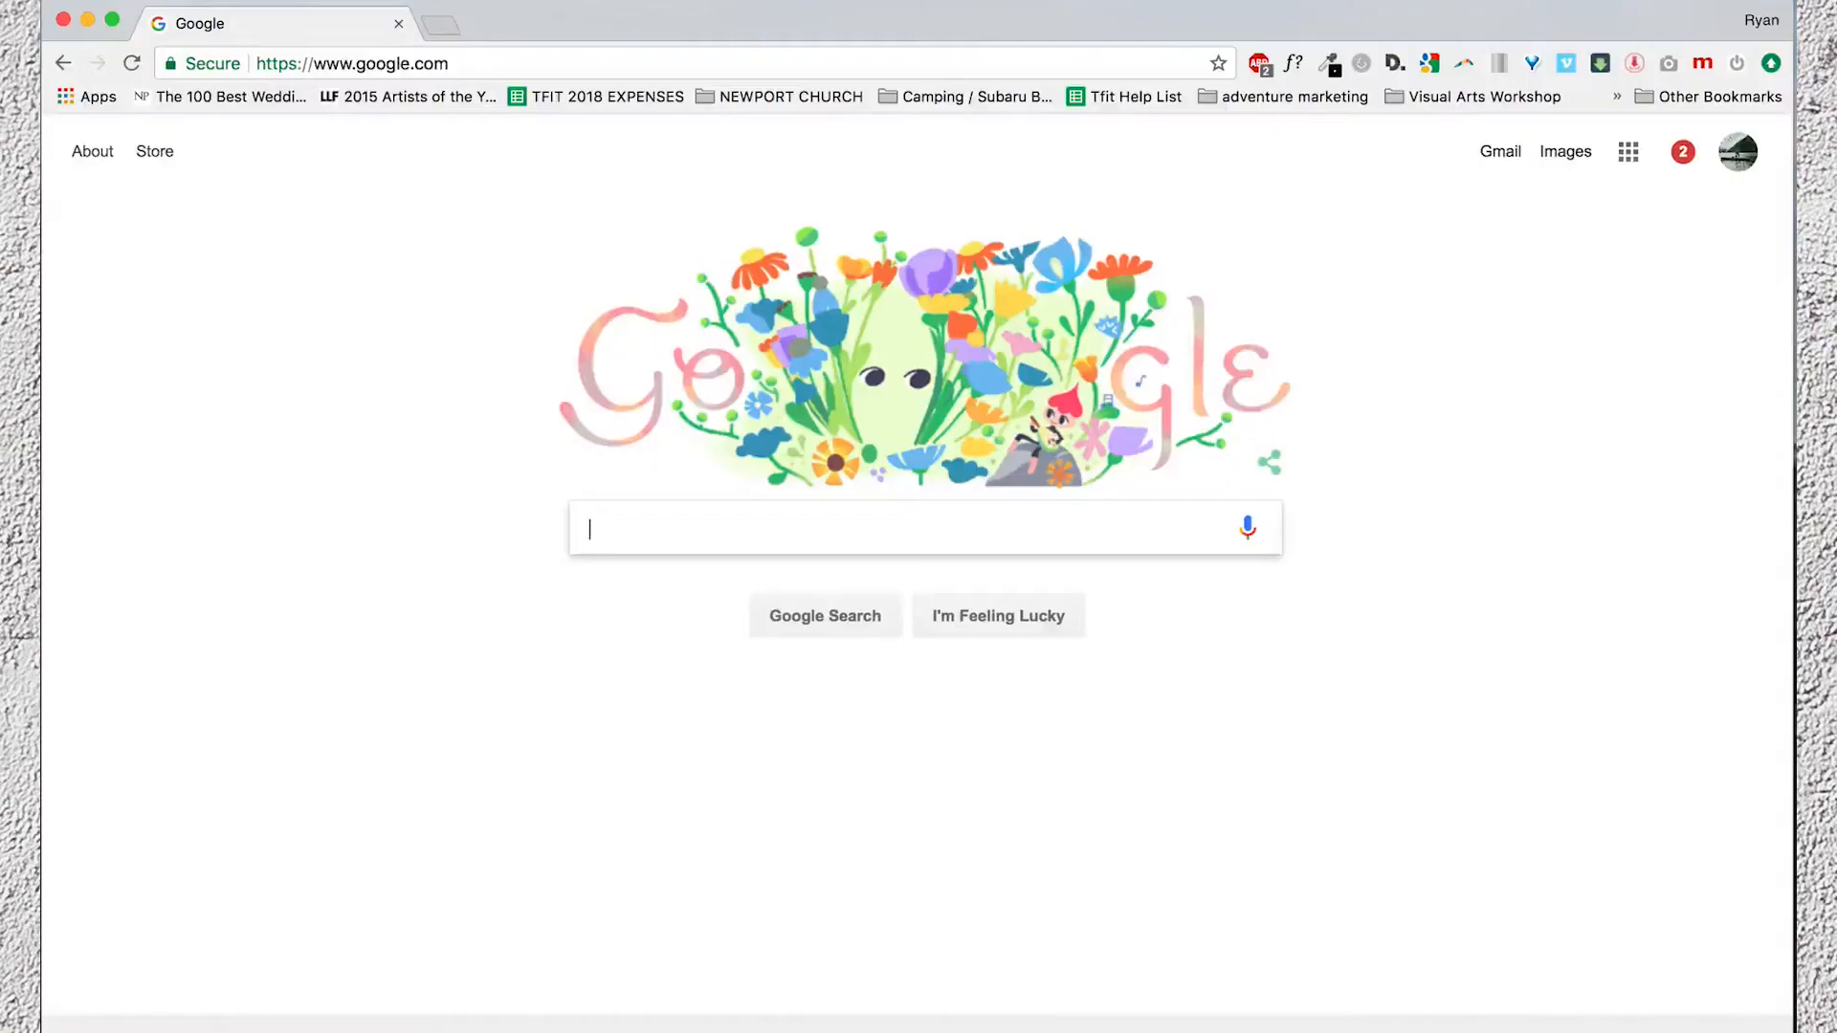
Step: Download the LR/Instagram plug-in zip from lrinstagram.com and confirm it is in Downloads
text(lrinstagram.com)
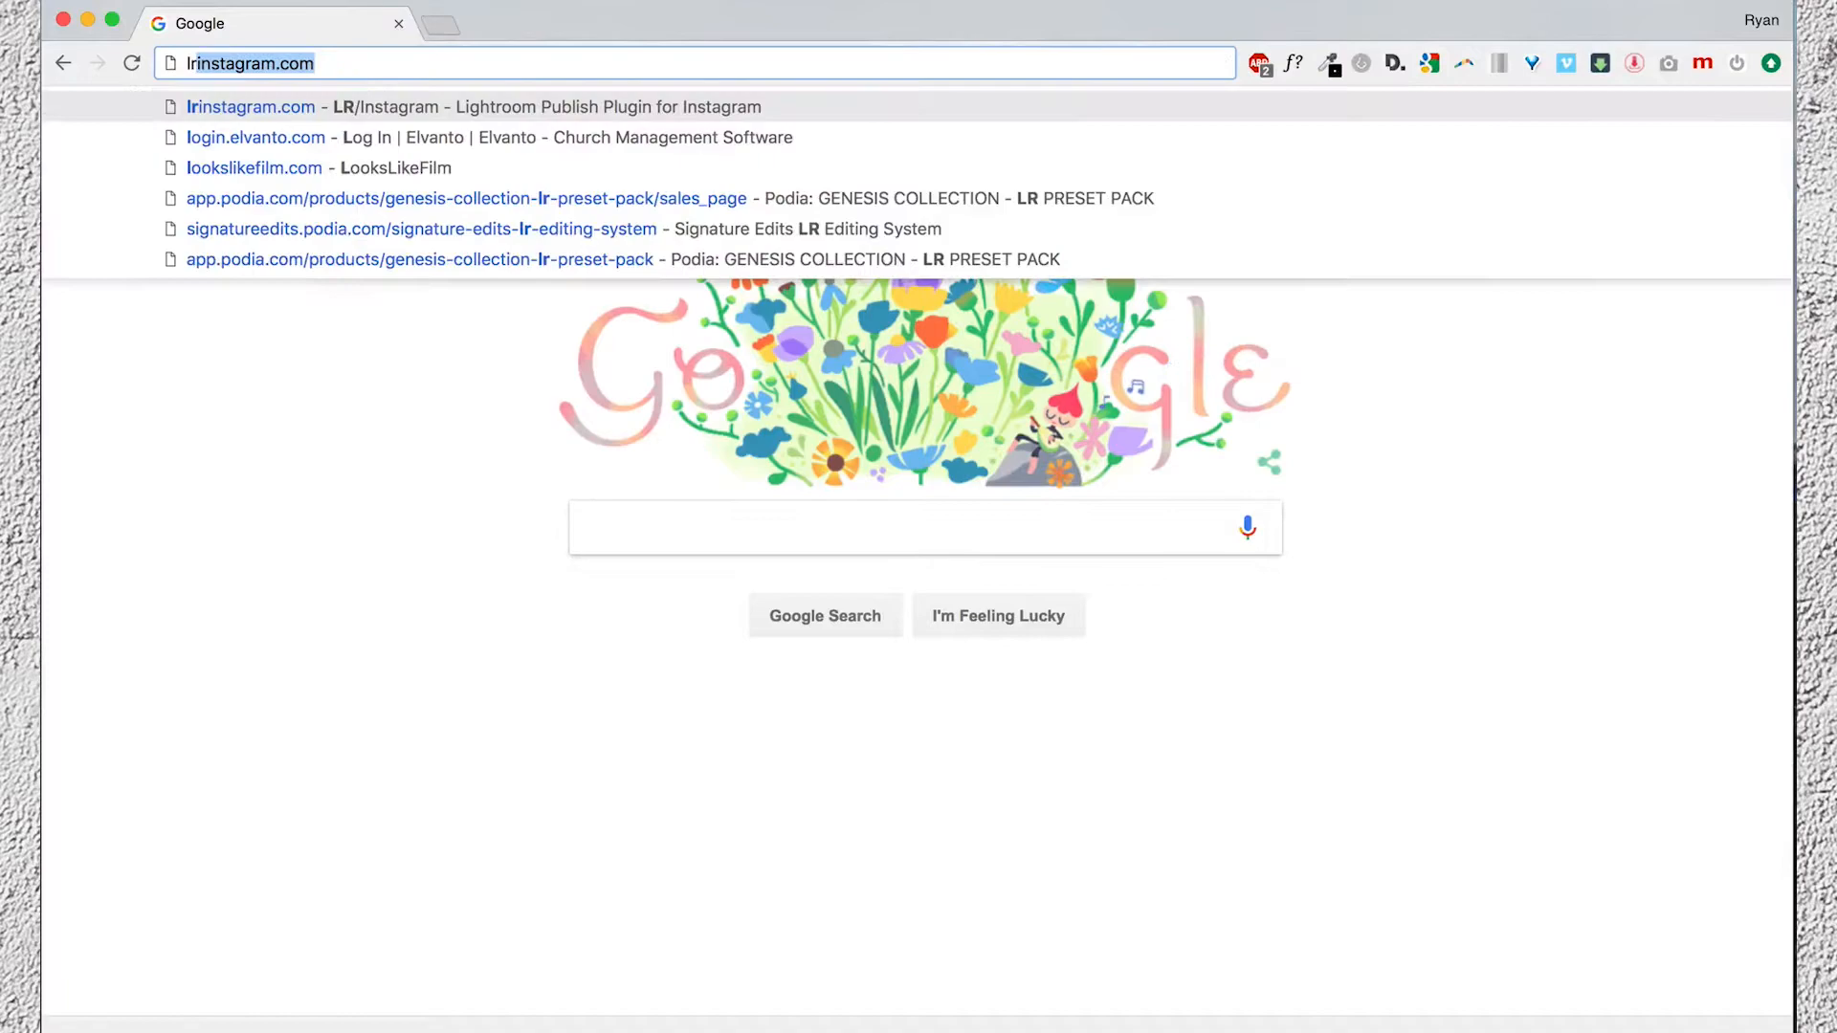
click(252, 105)
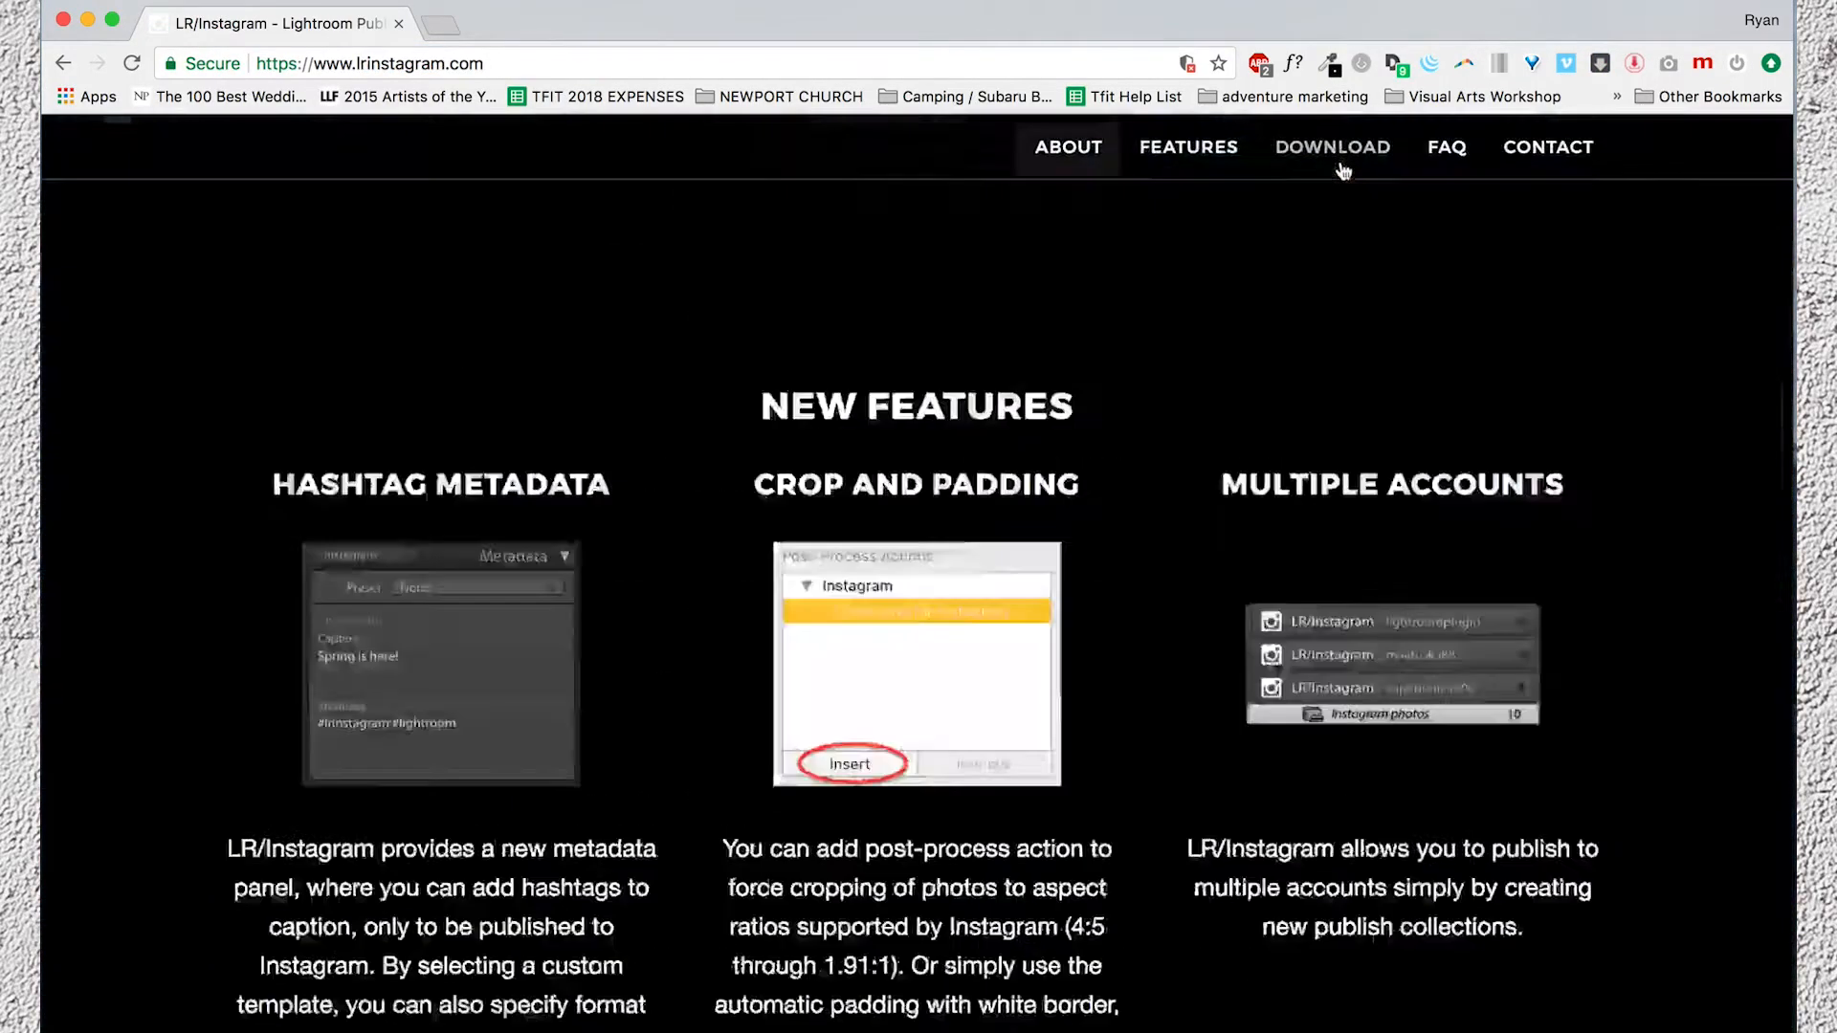
click(1333, 146)
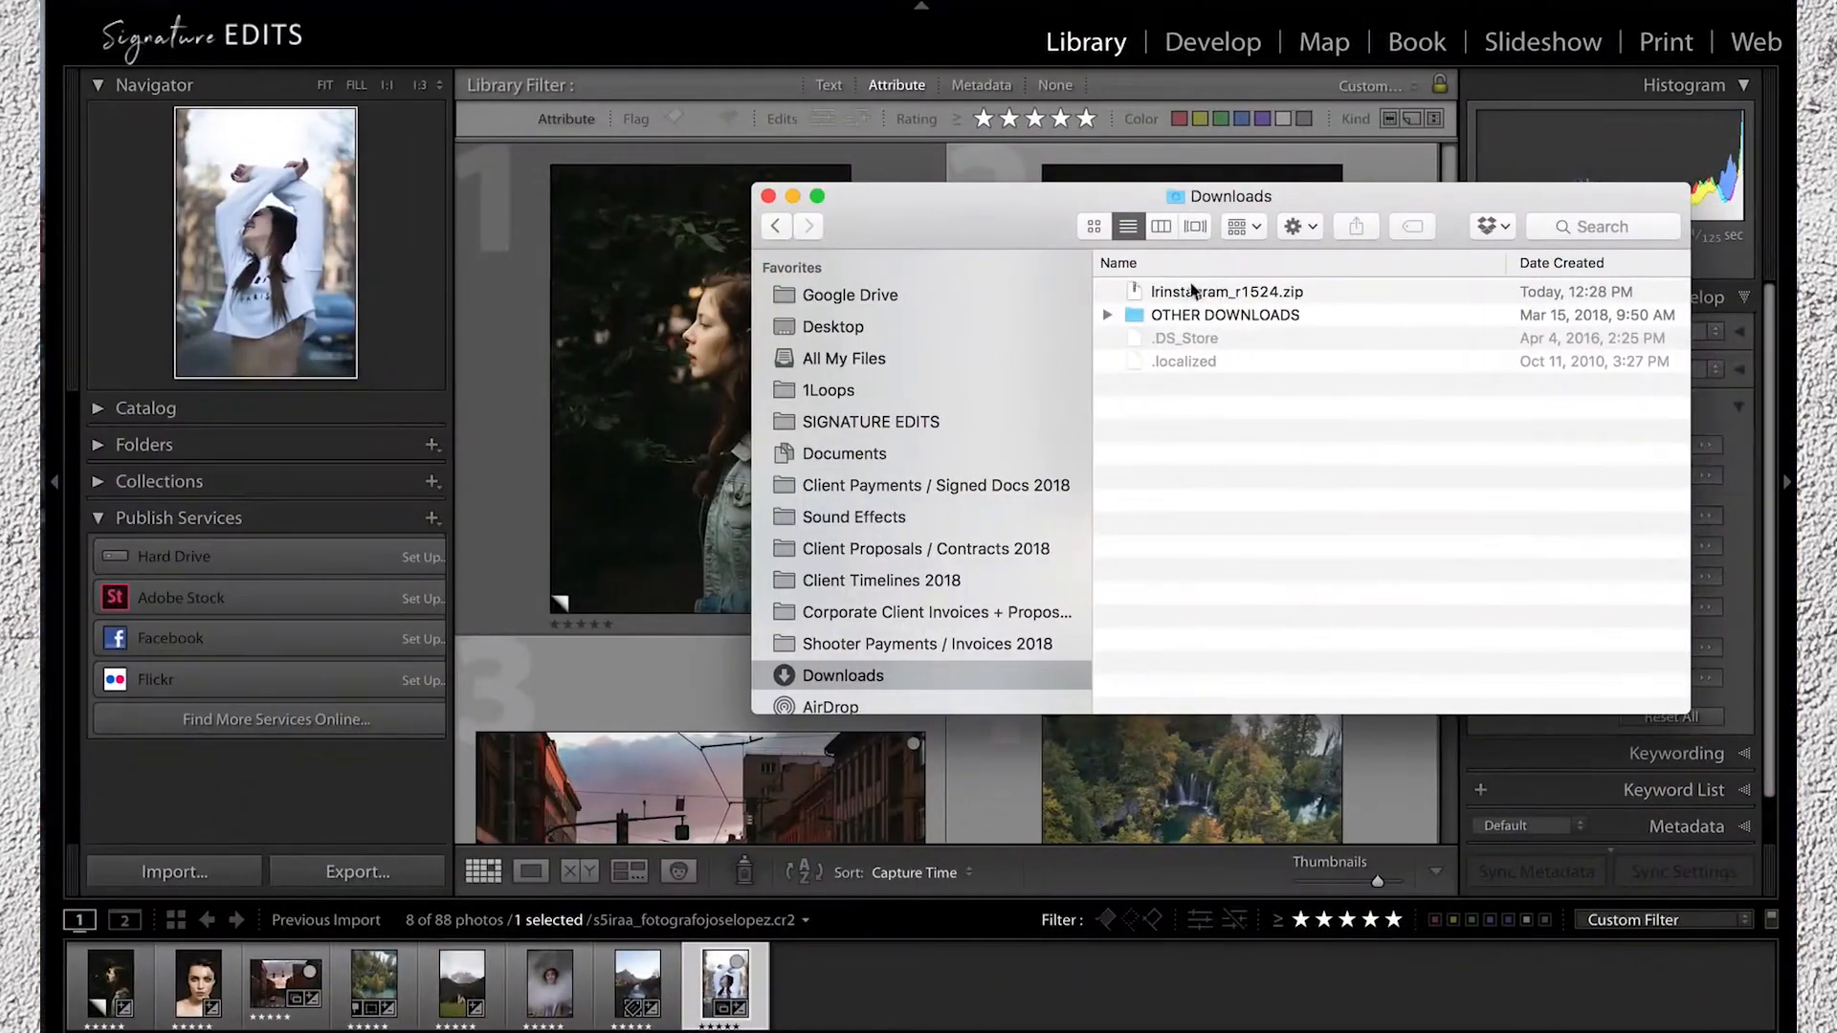
click(1228, 292)
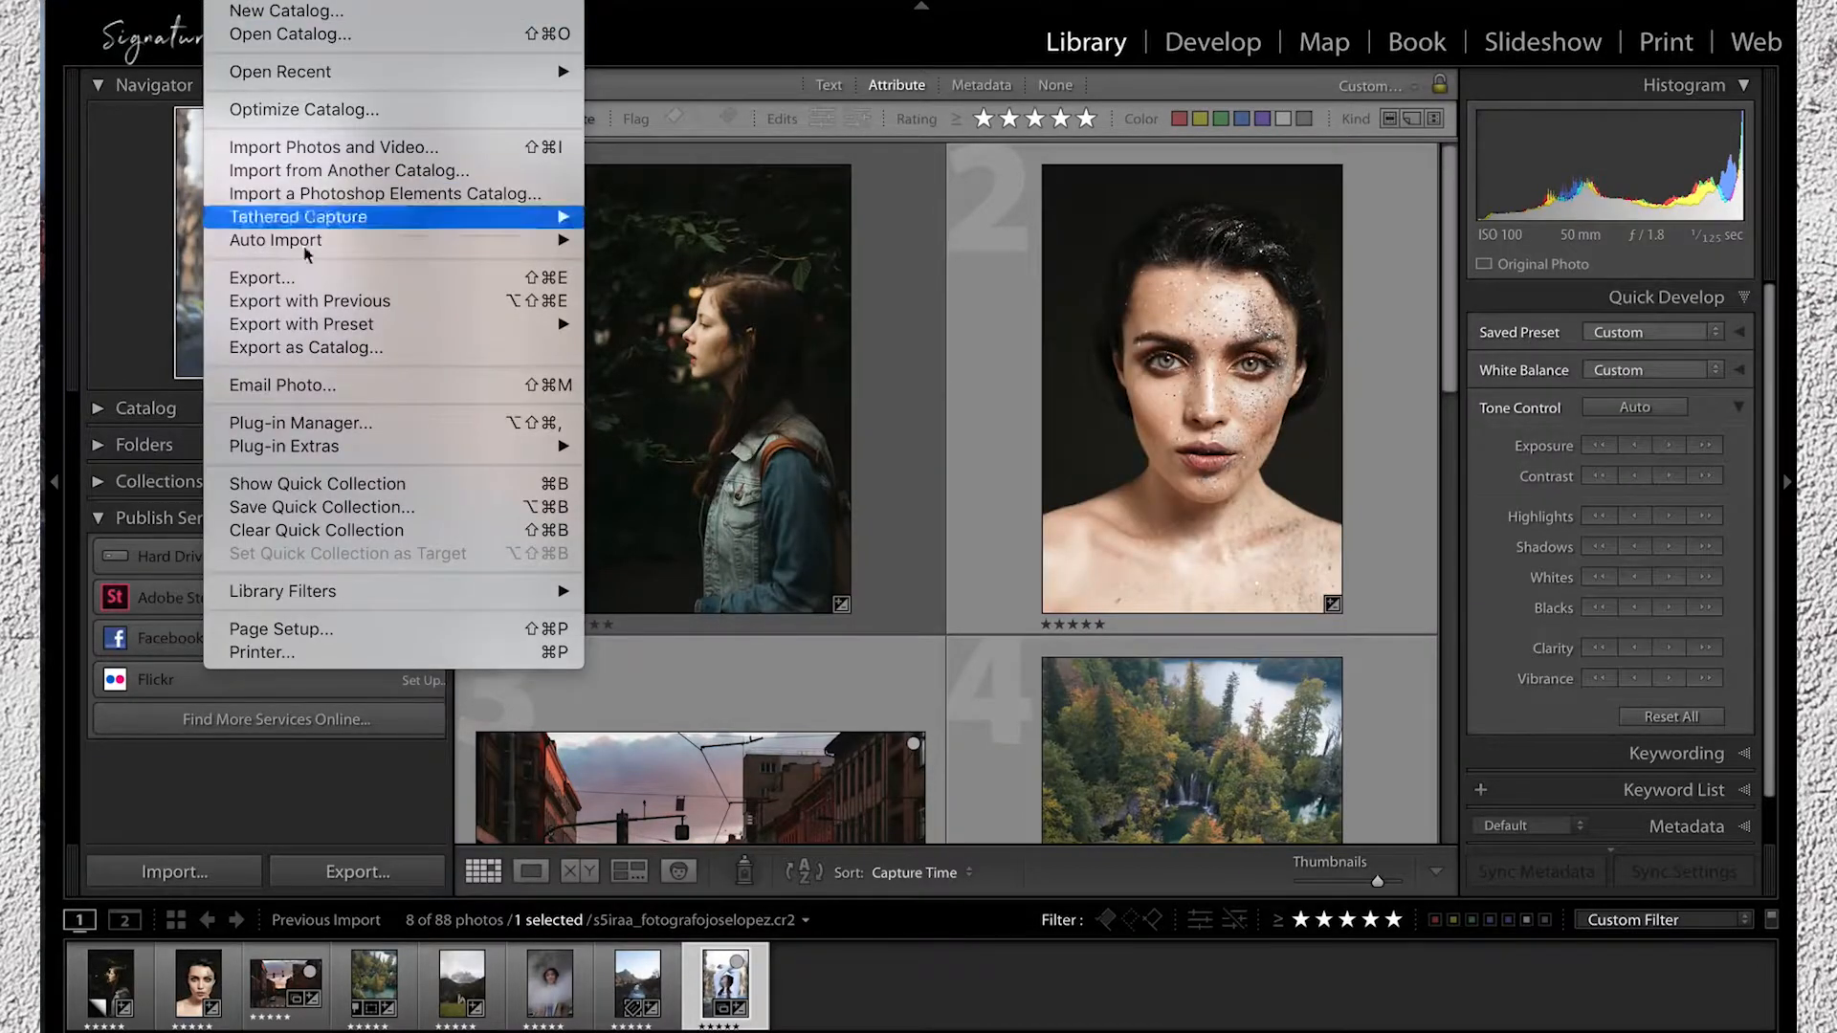
Step: Add LRInstagram.lrplugin from Downloads > lrinstagram_r1524 through the Plug-in Manager
click(299, 423)
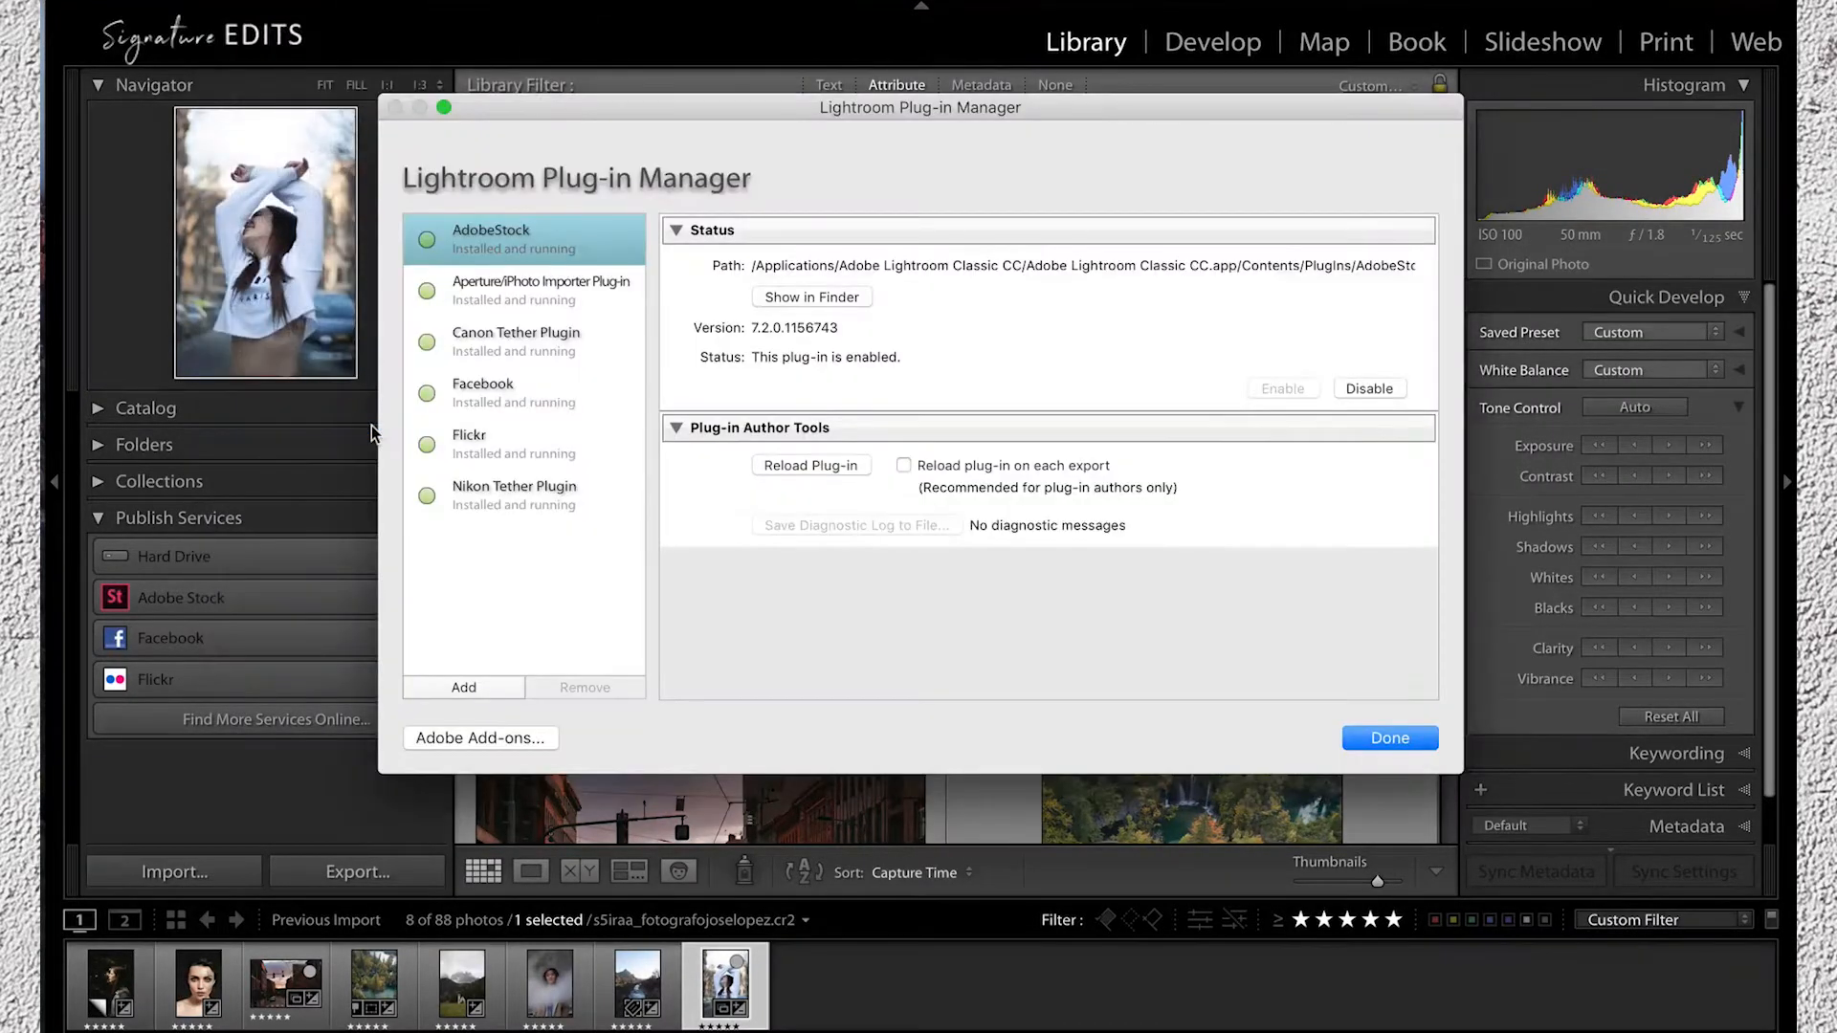
click(463, 687)
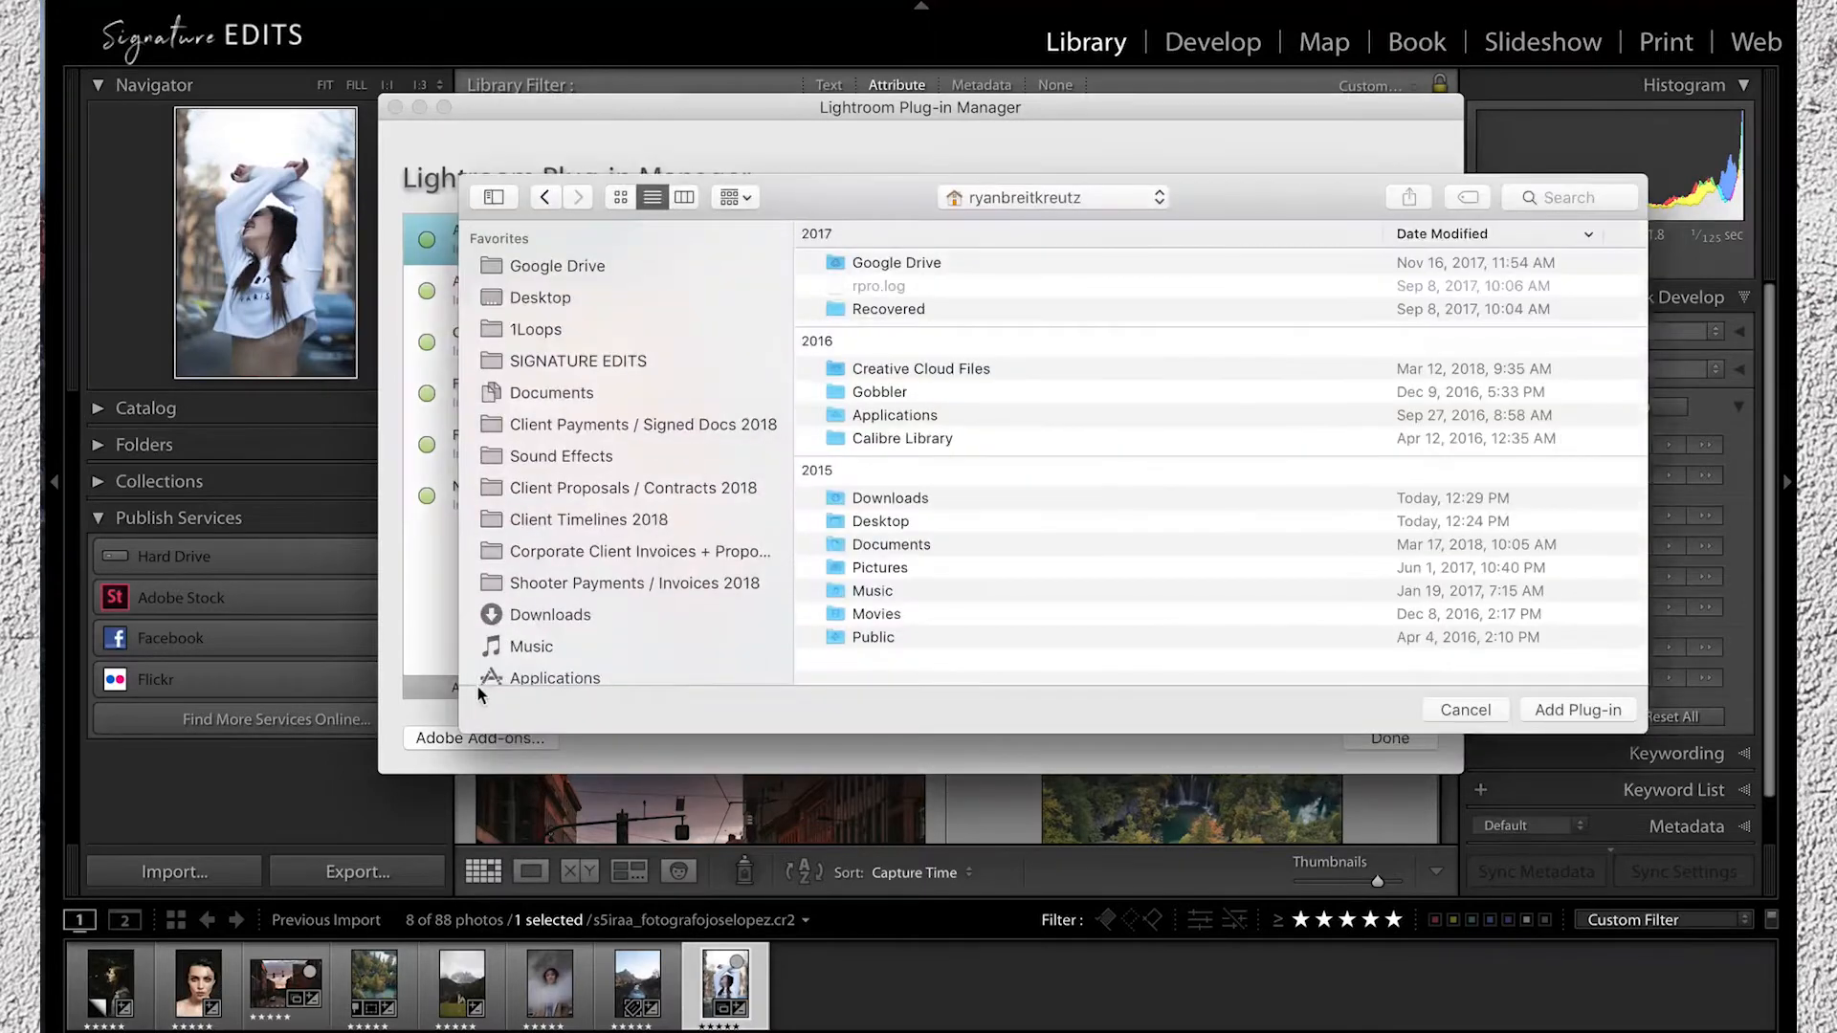
click(549, 616)
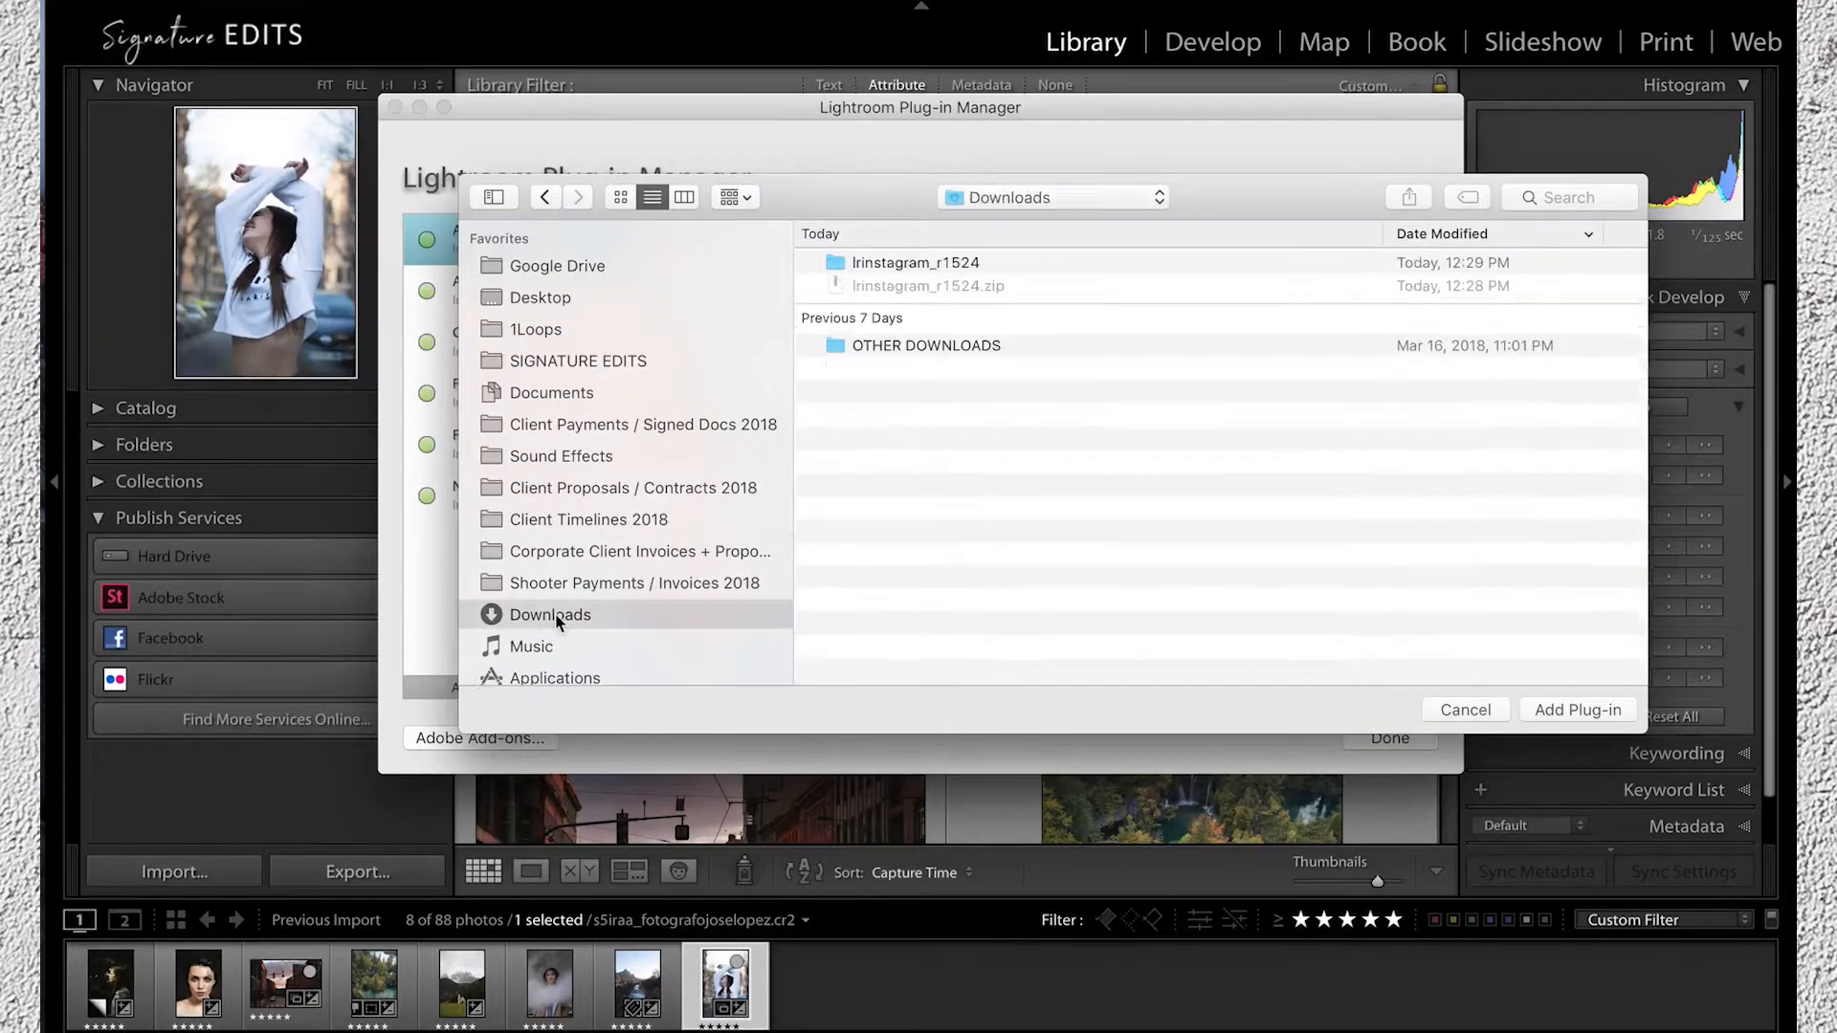
double_click(916, 262)
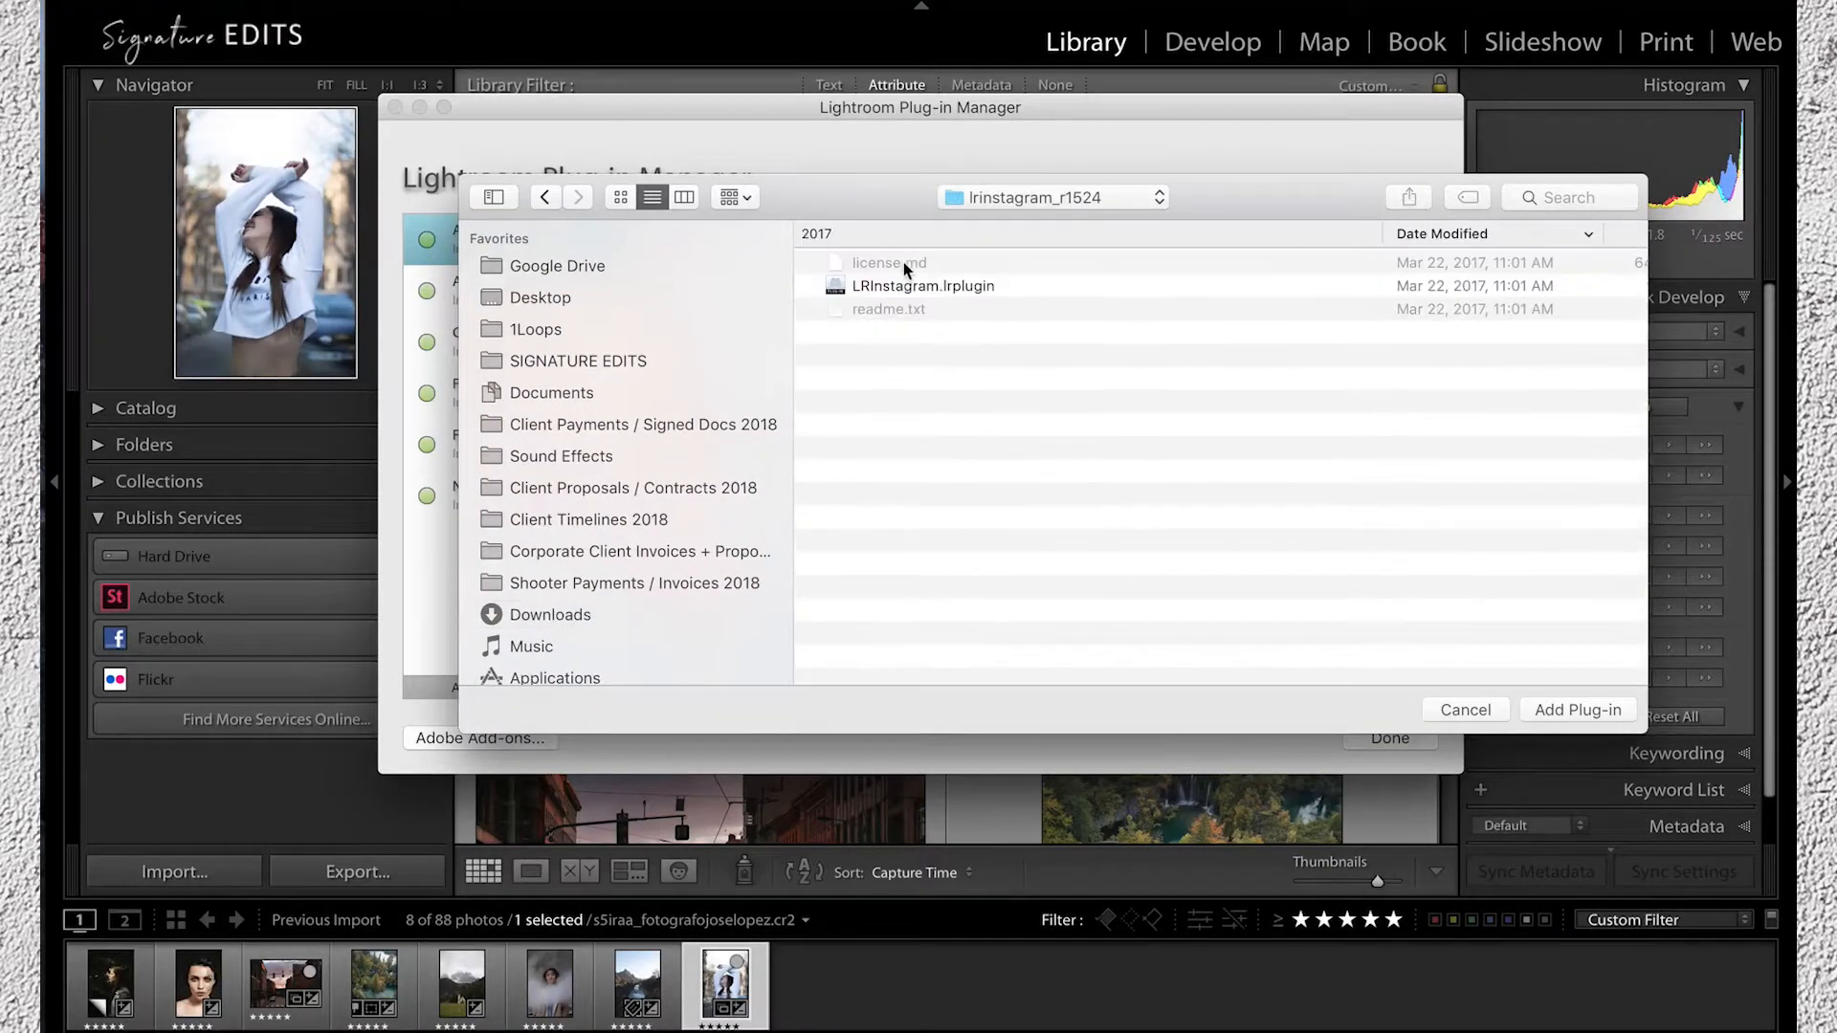
click(1578, 709)
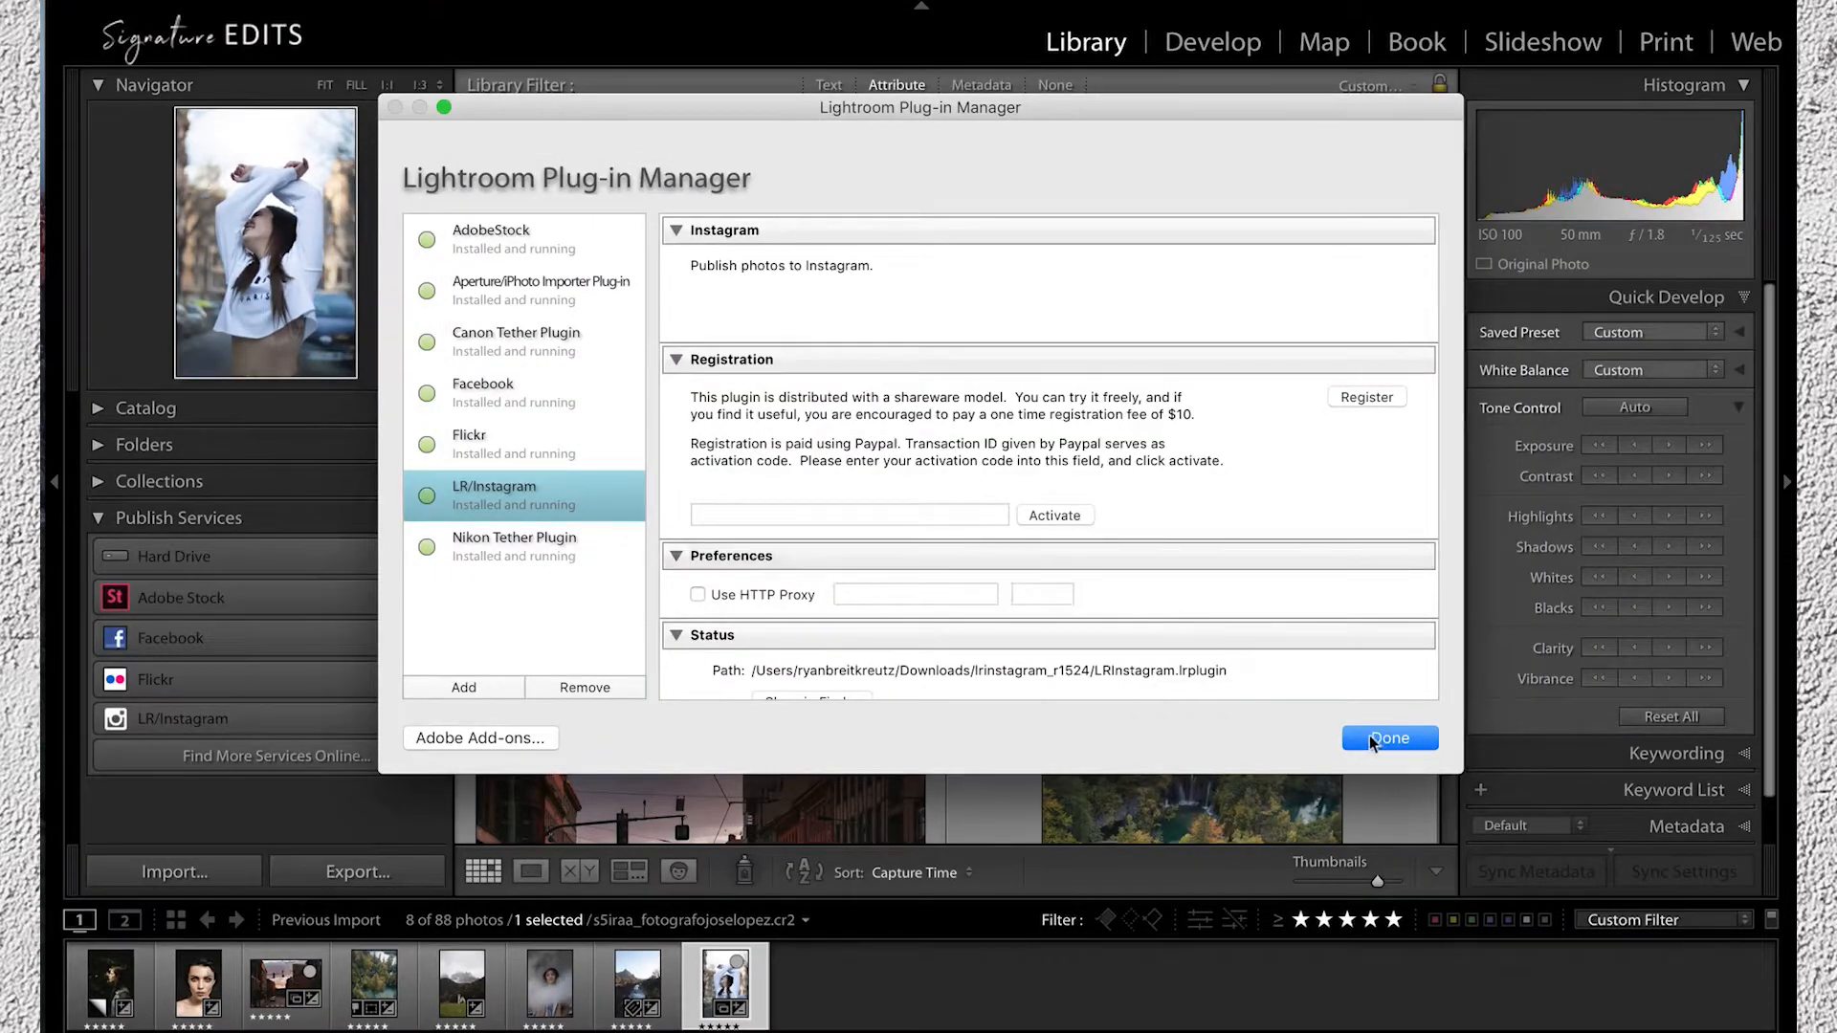
click(1389, 738)
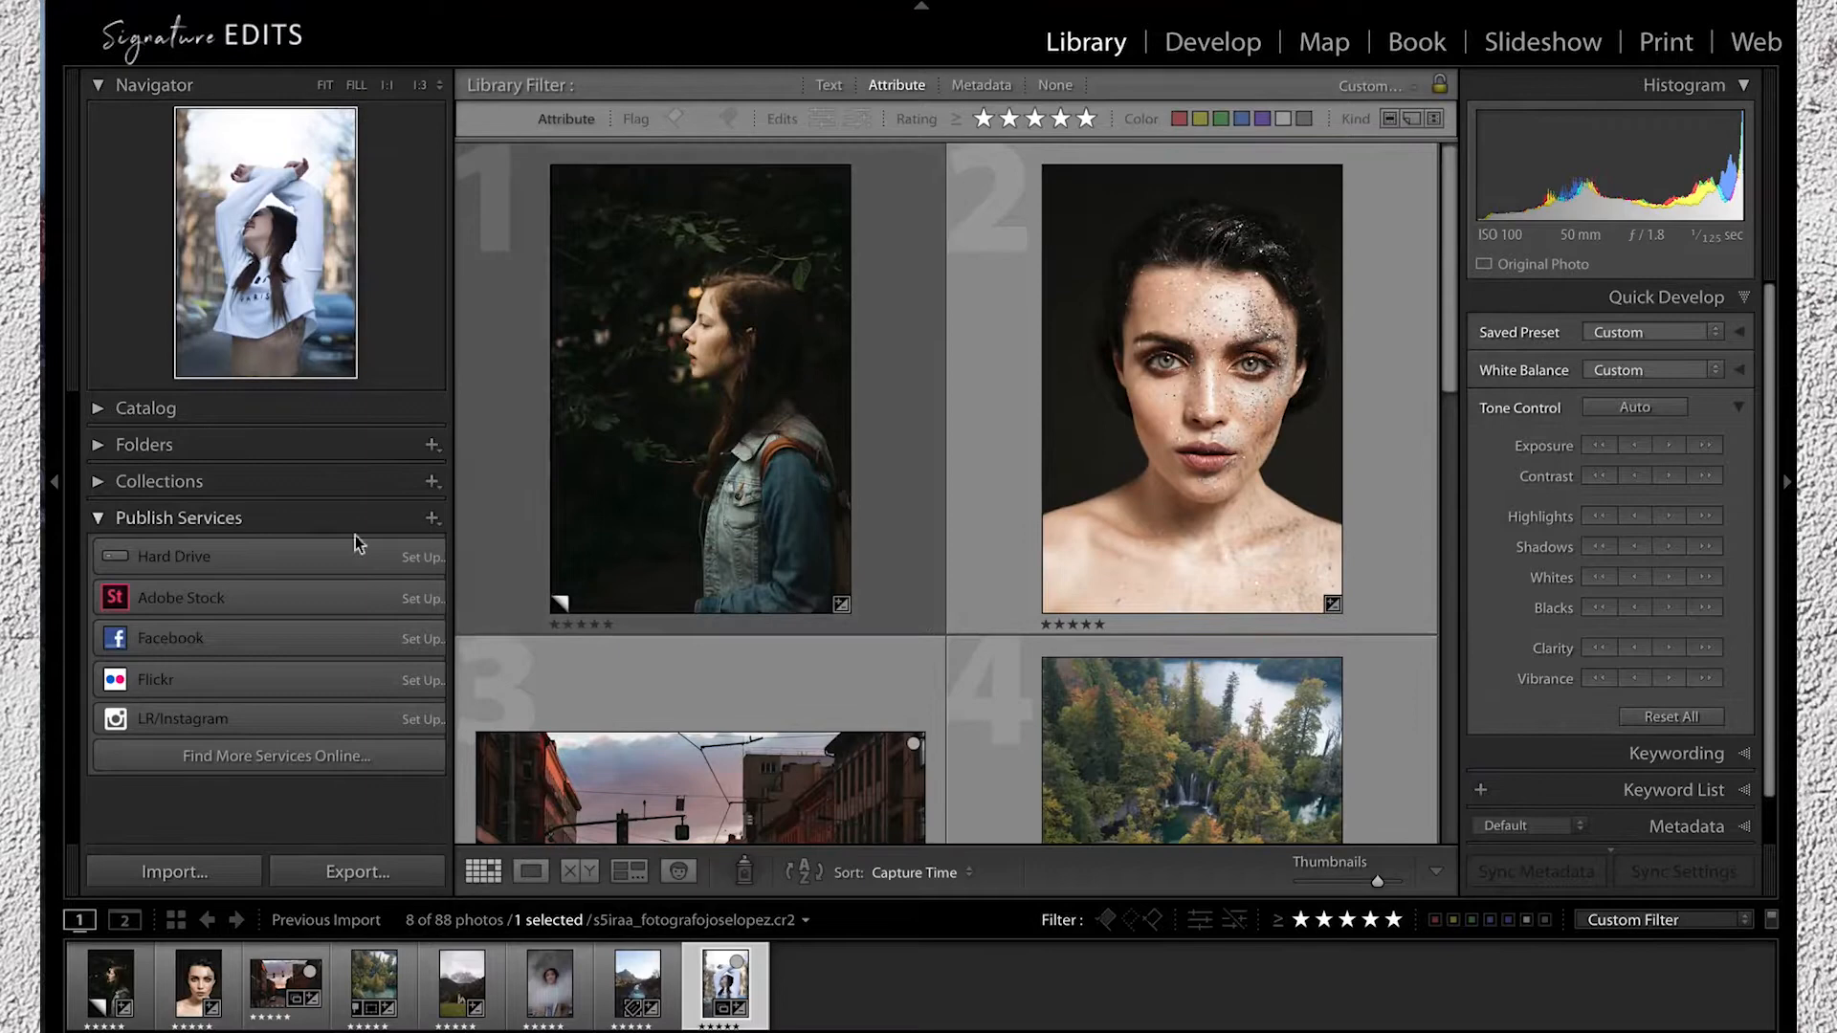
mouse_move(378, 689)
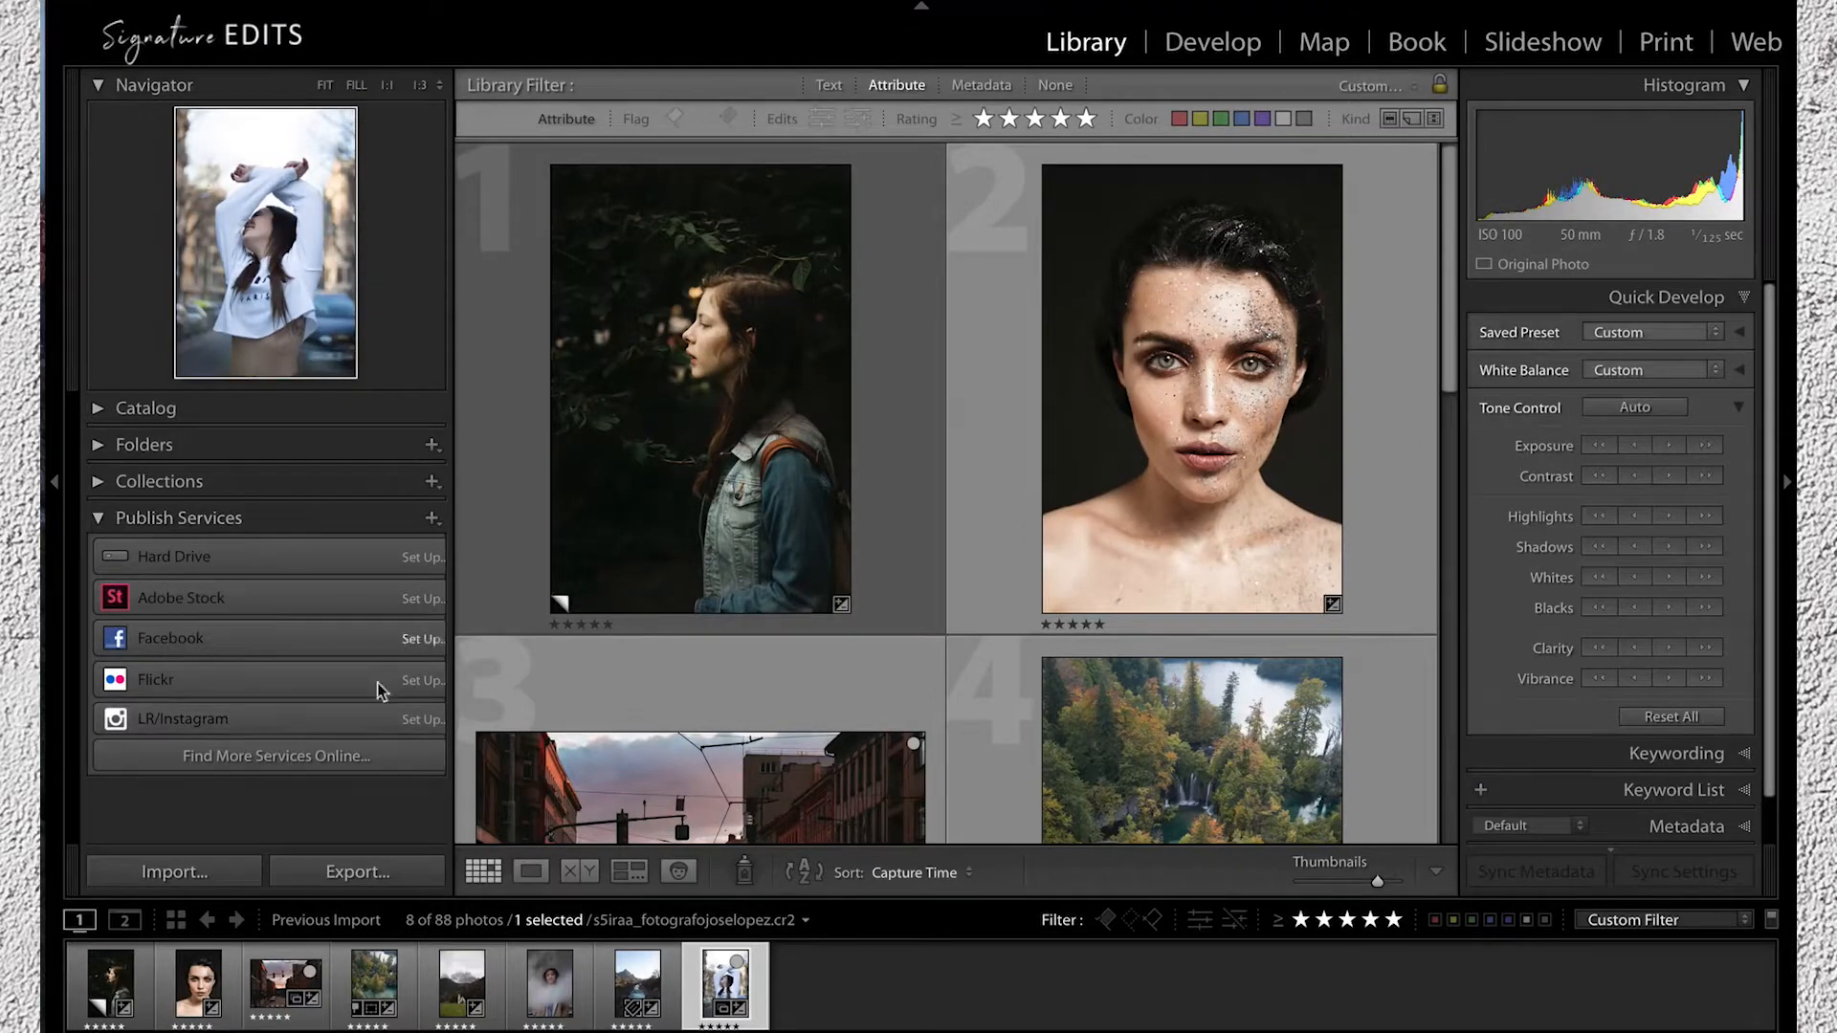
mouse_move(295, 735)
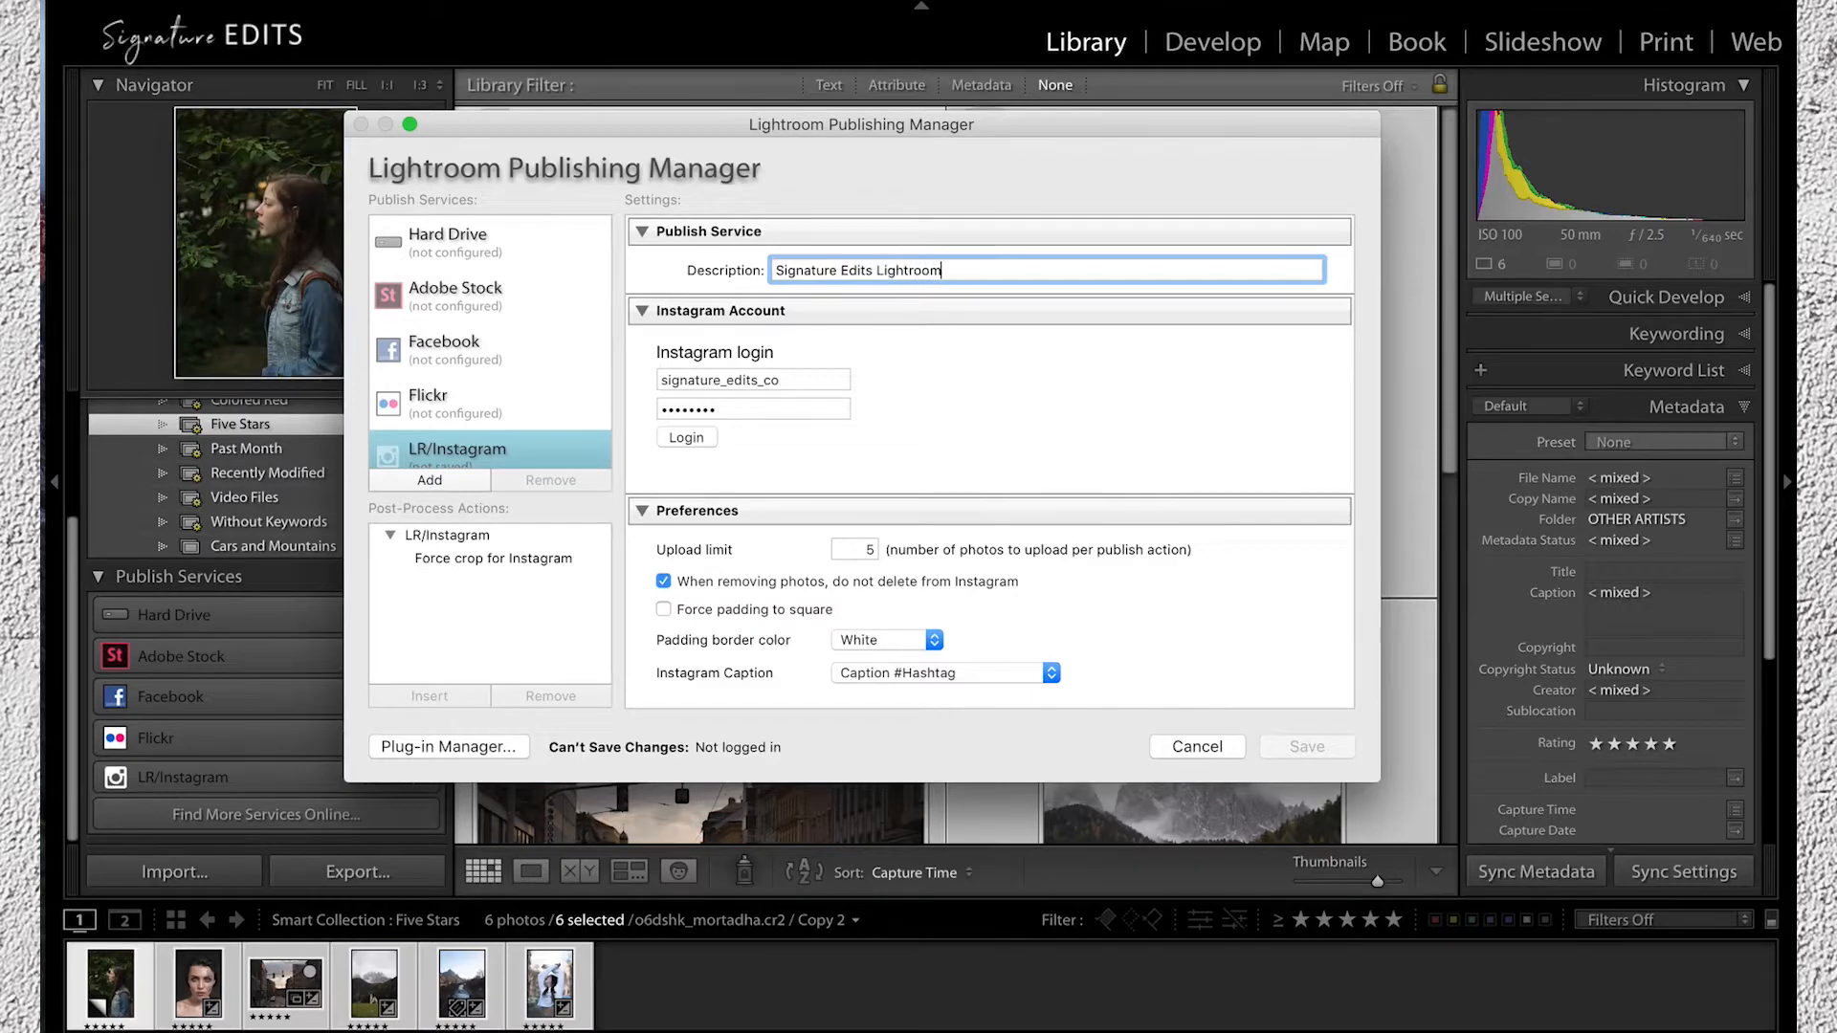
Step: Name the service 'Signature Edits Lightroom Insta', log in, use Title #Hashtag captions, and save
text(Insta)
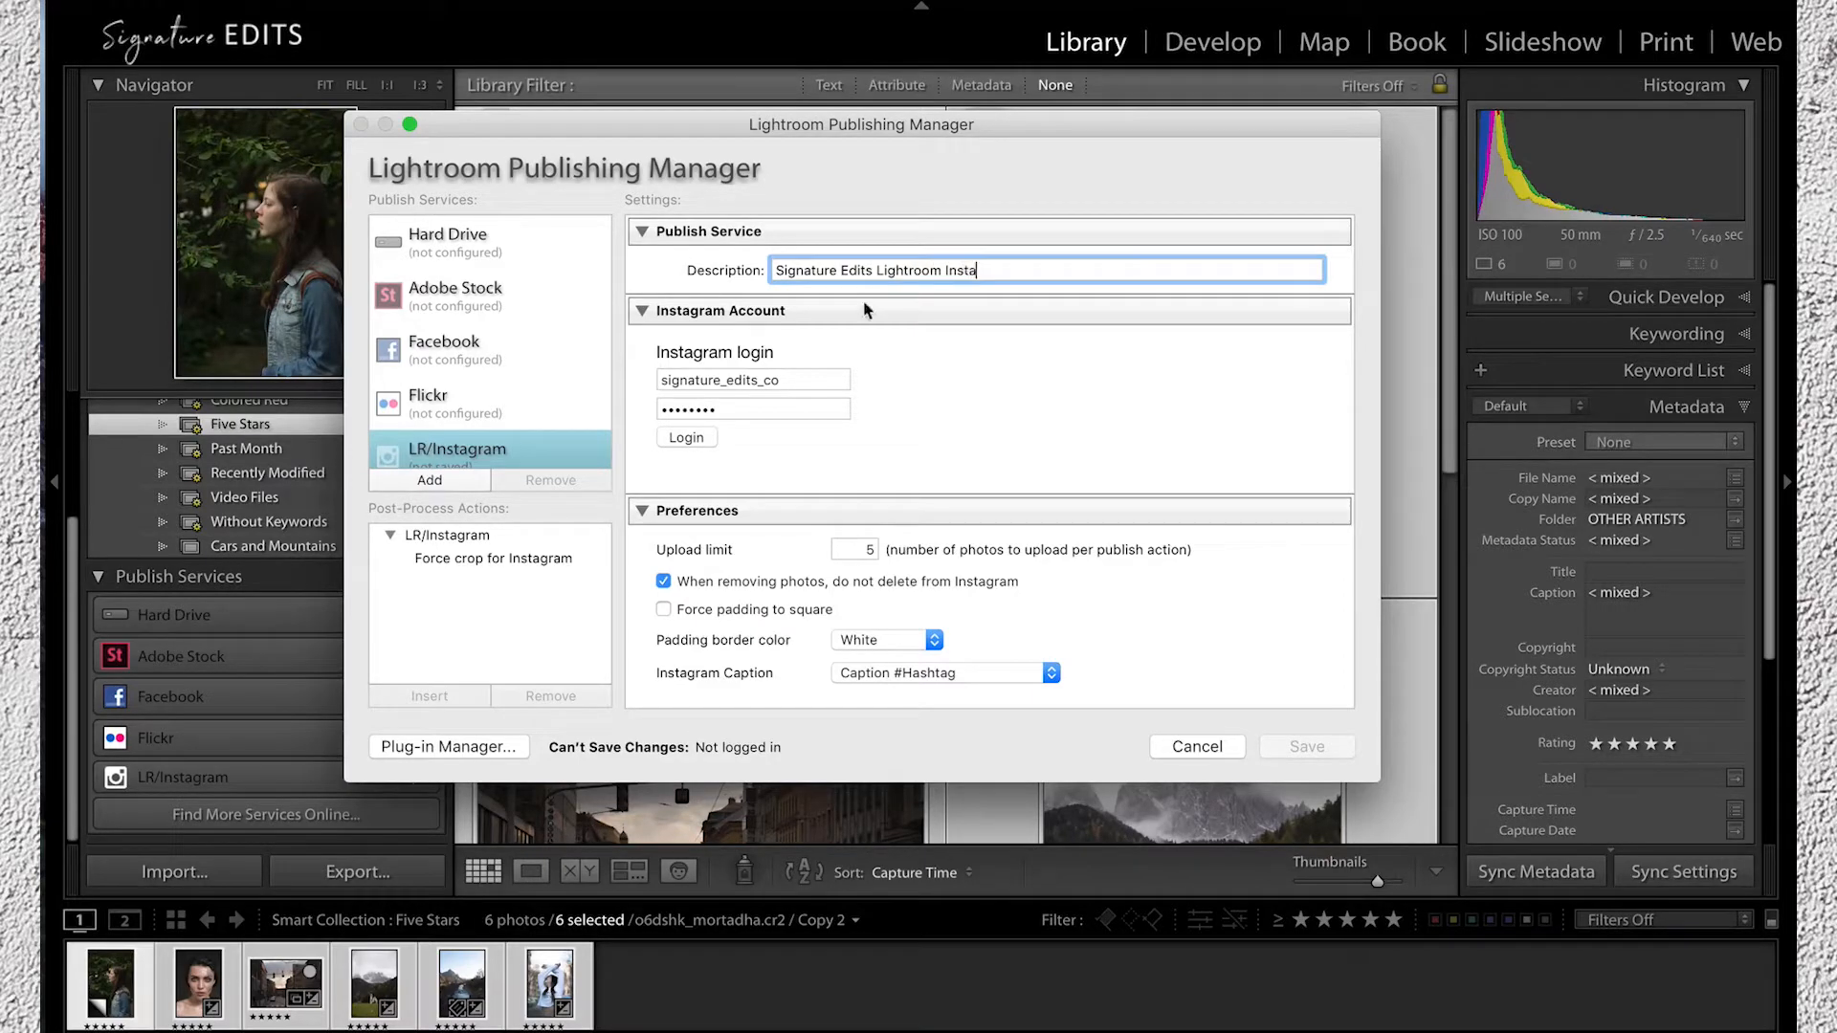
click(687, 438)
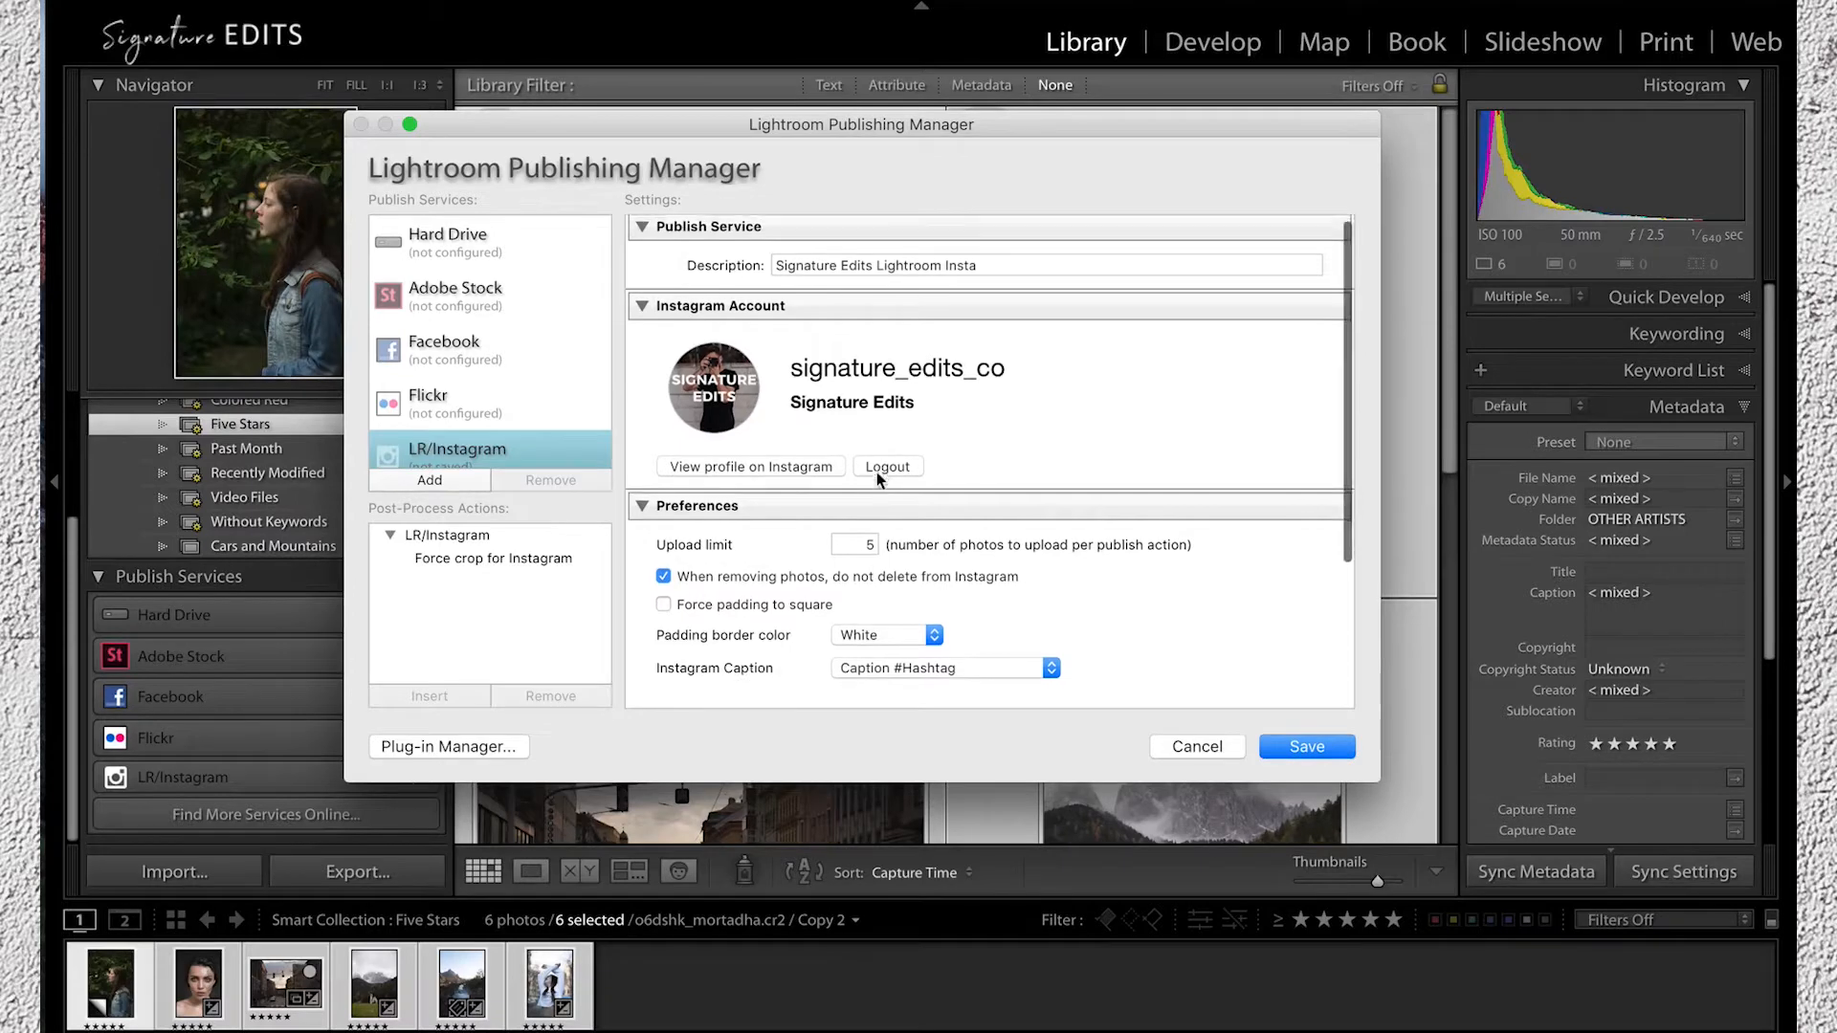
scroll(down, 3)
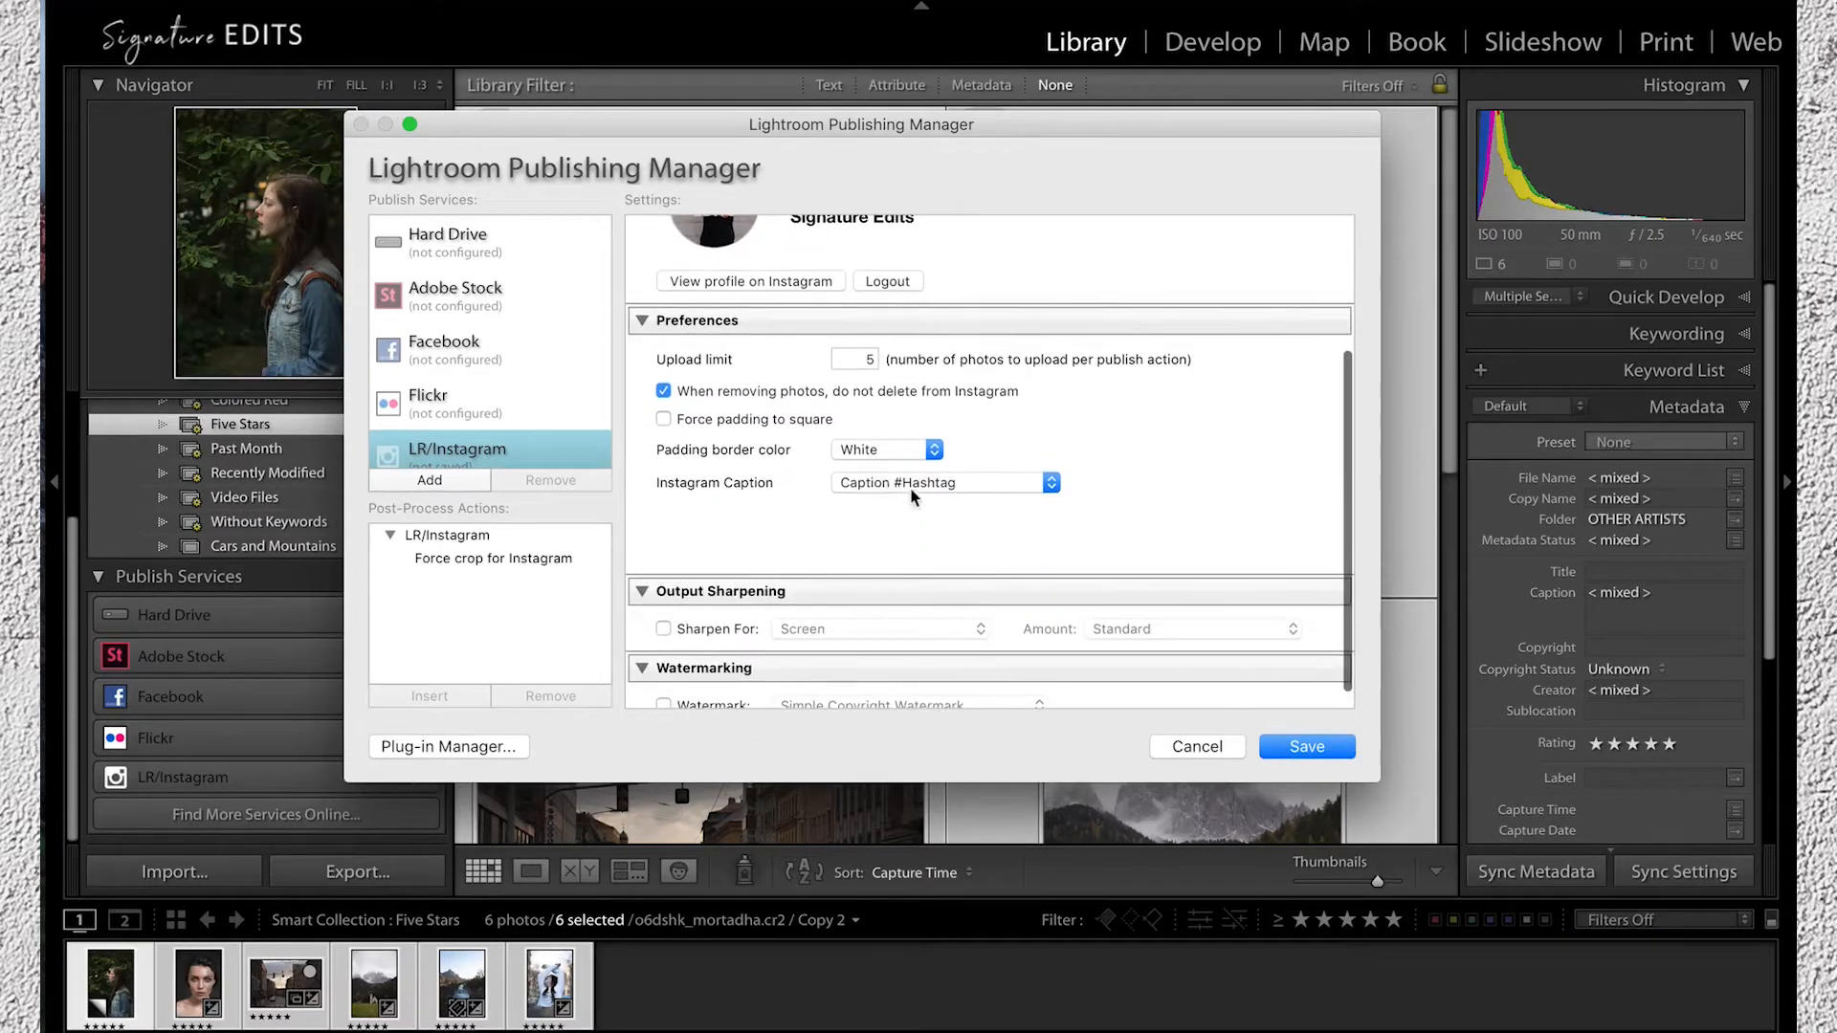
click(942, 483)
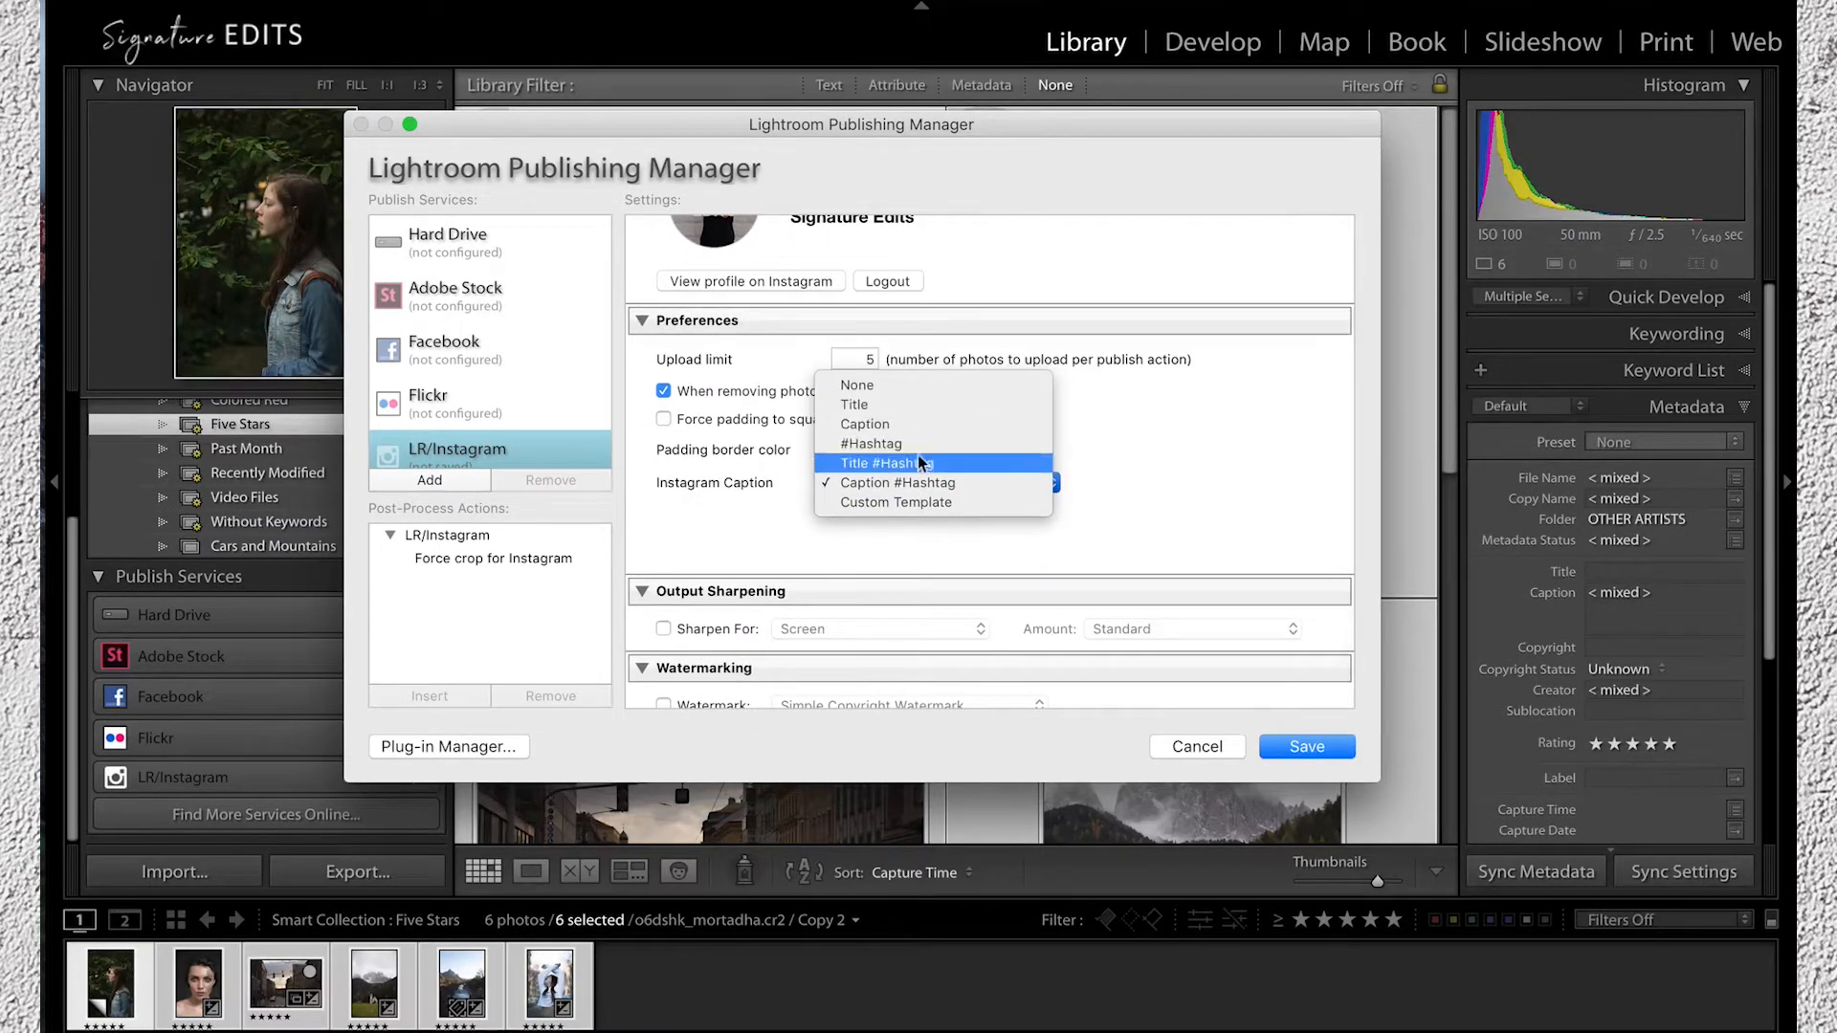
click(899, 482)
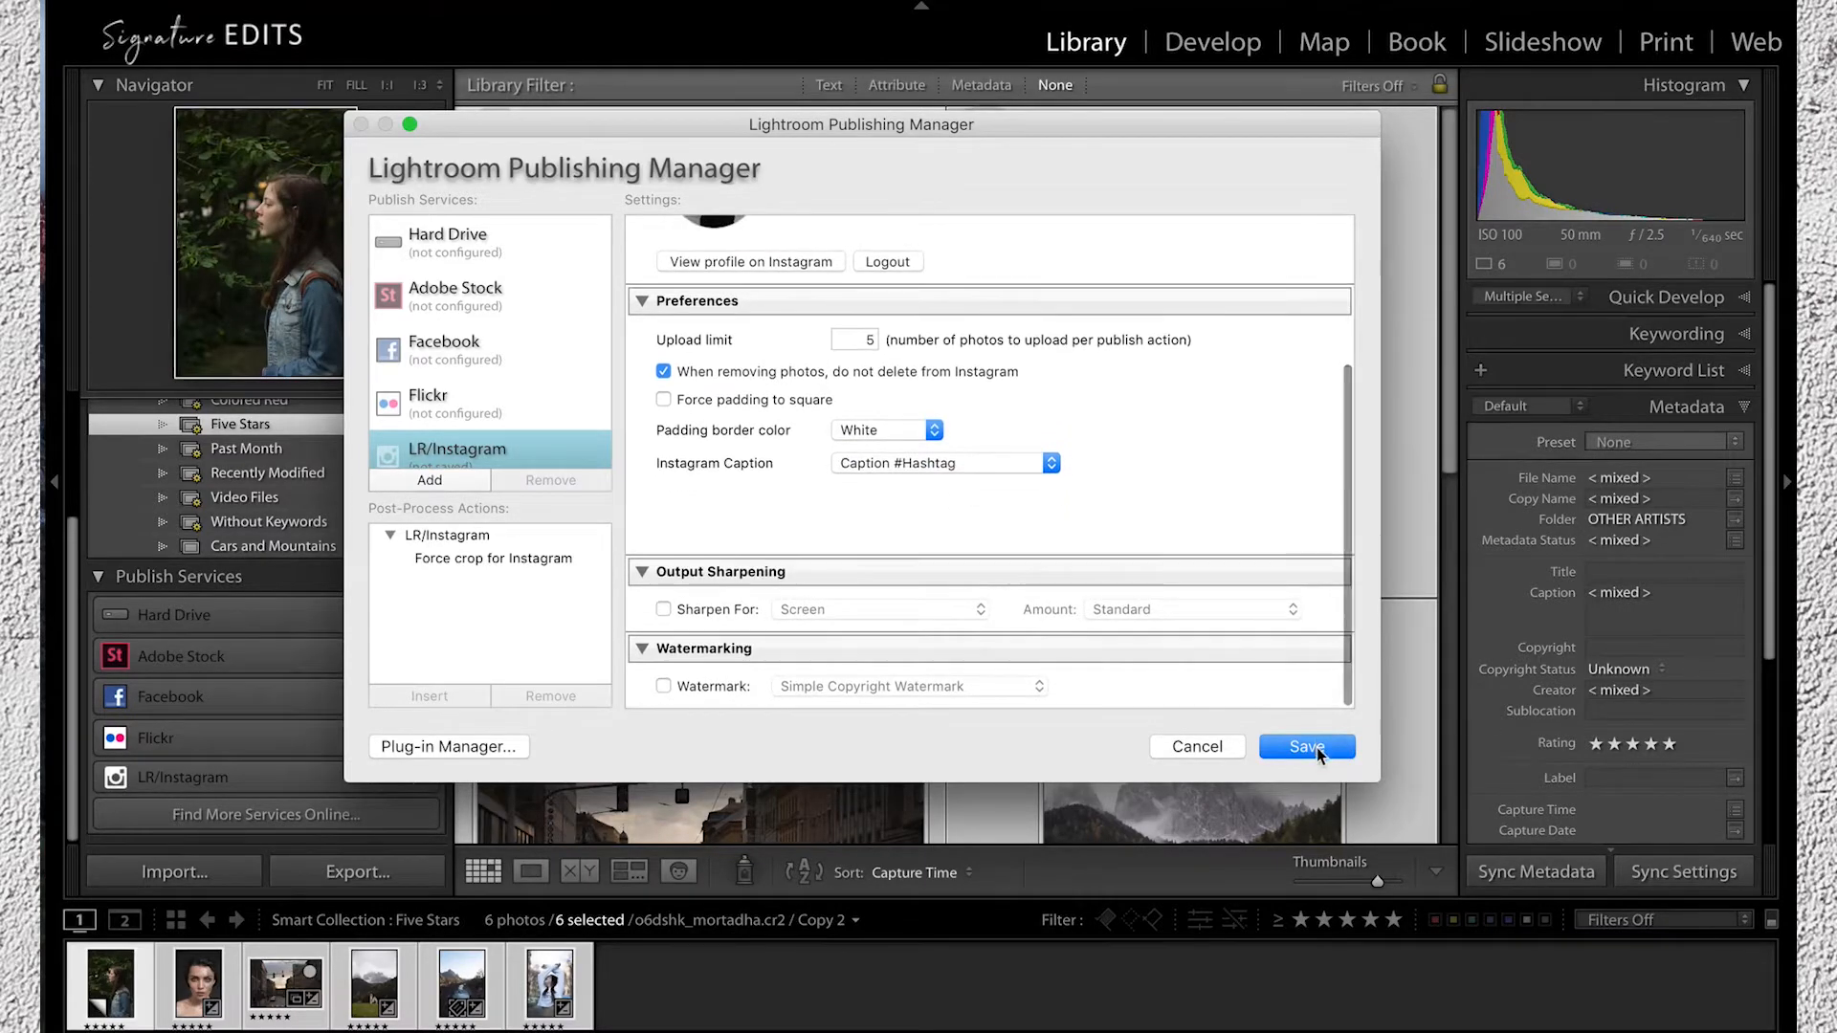
click(1307, 746)
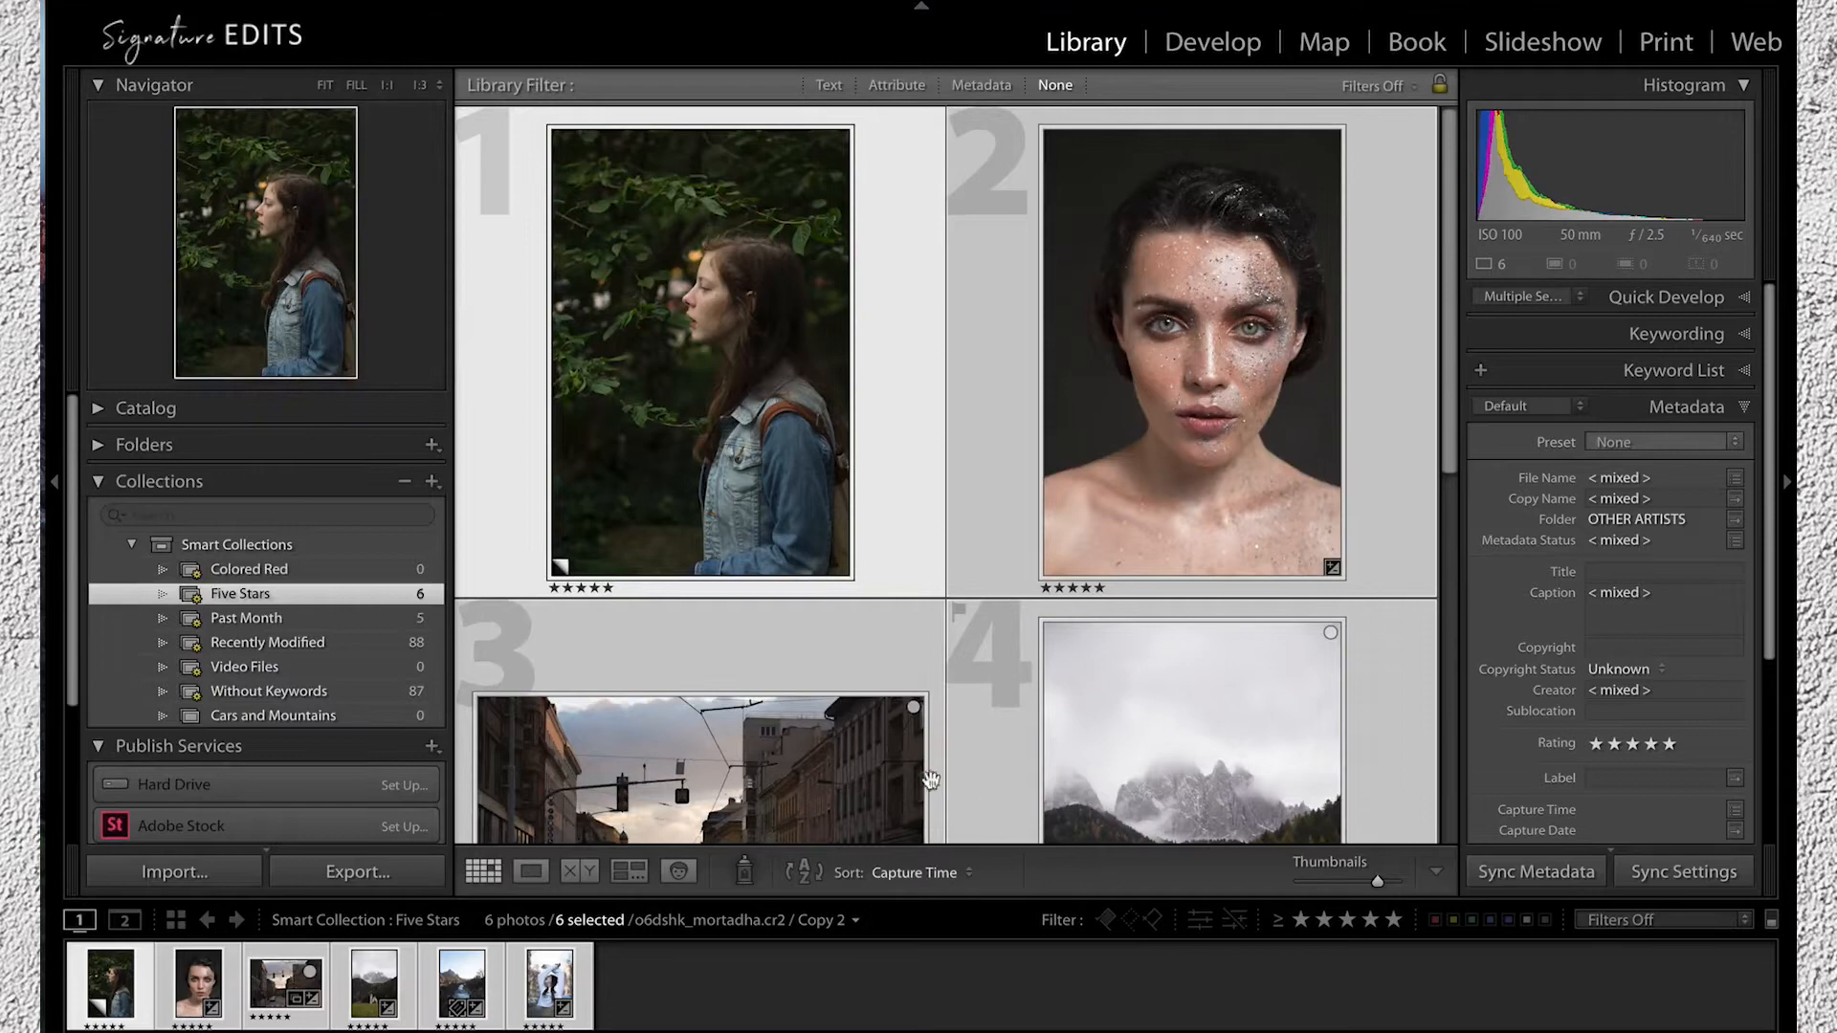
Step: Apply the SE01 preset to the forest portrait and SE02+ to the river photo
click(1211, 41)
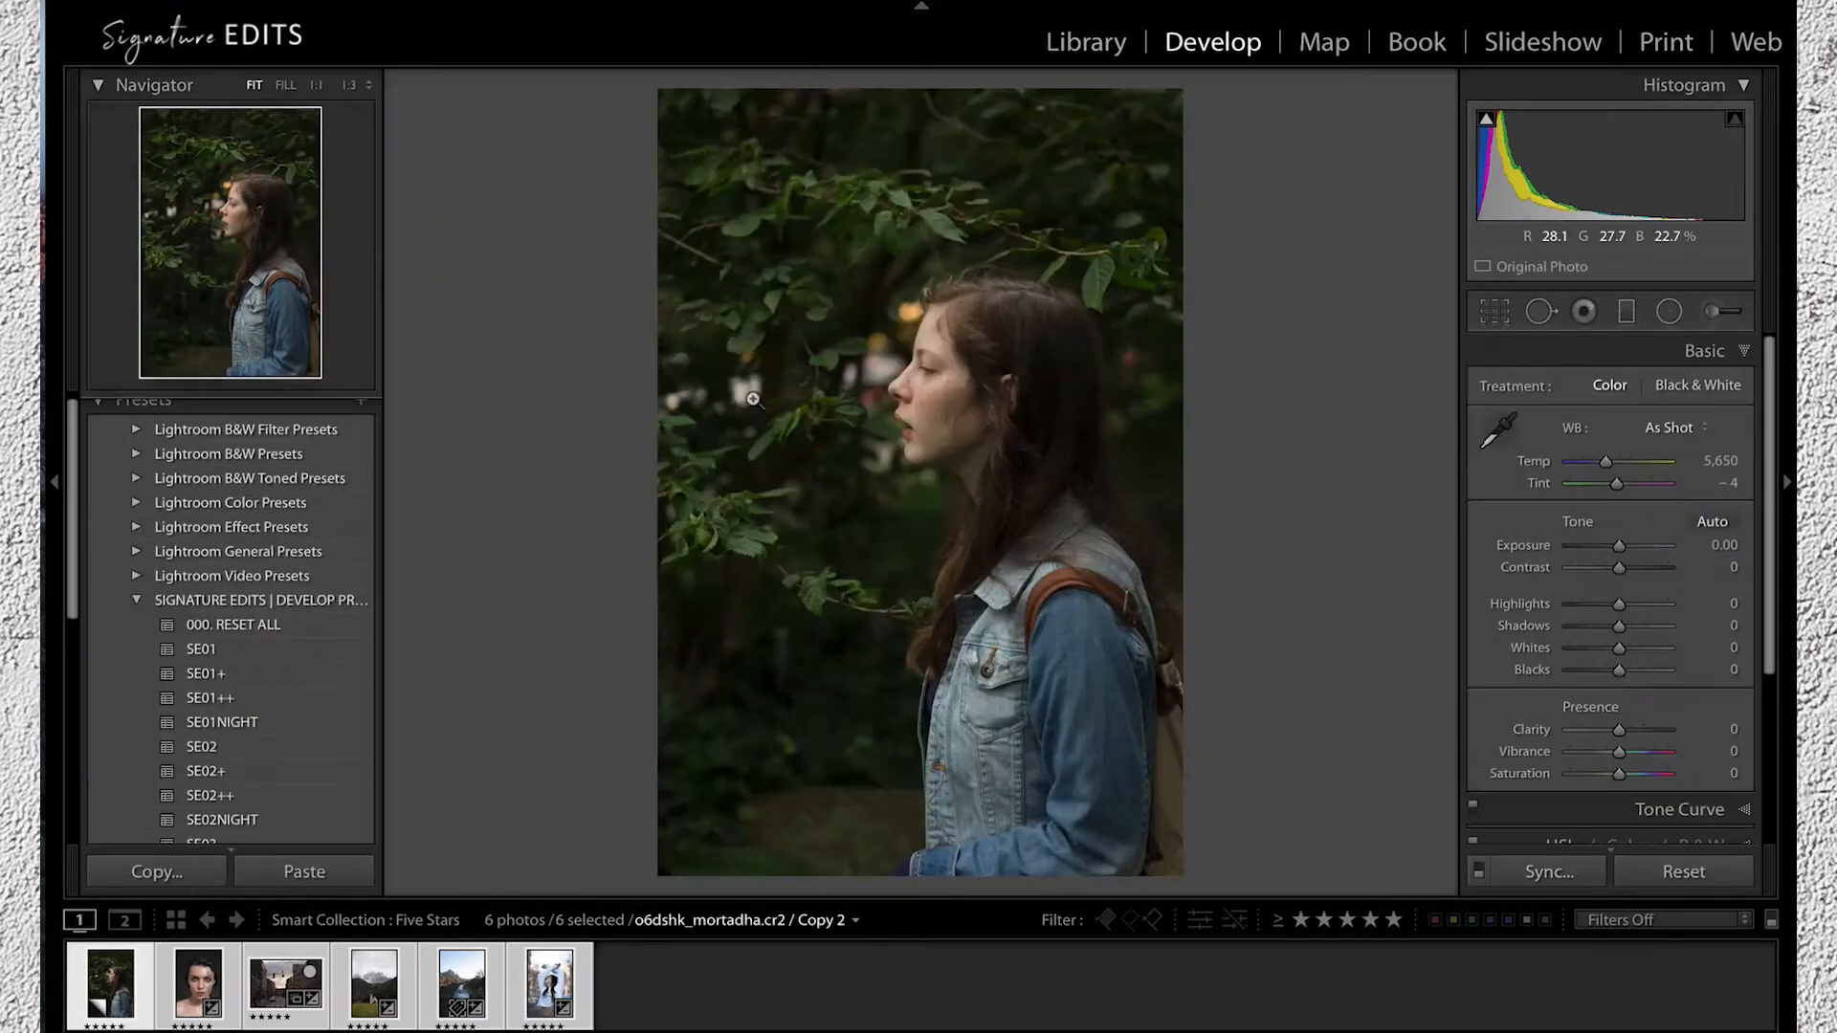
click(200, 649)
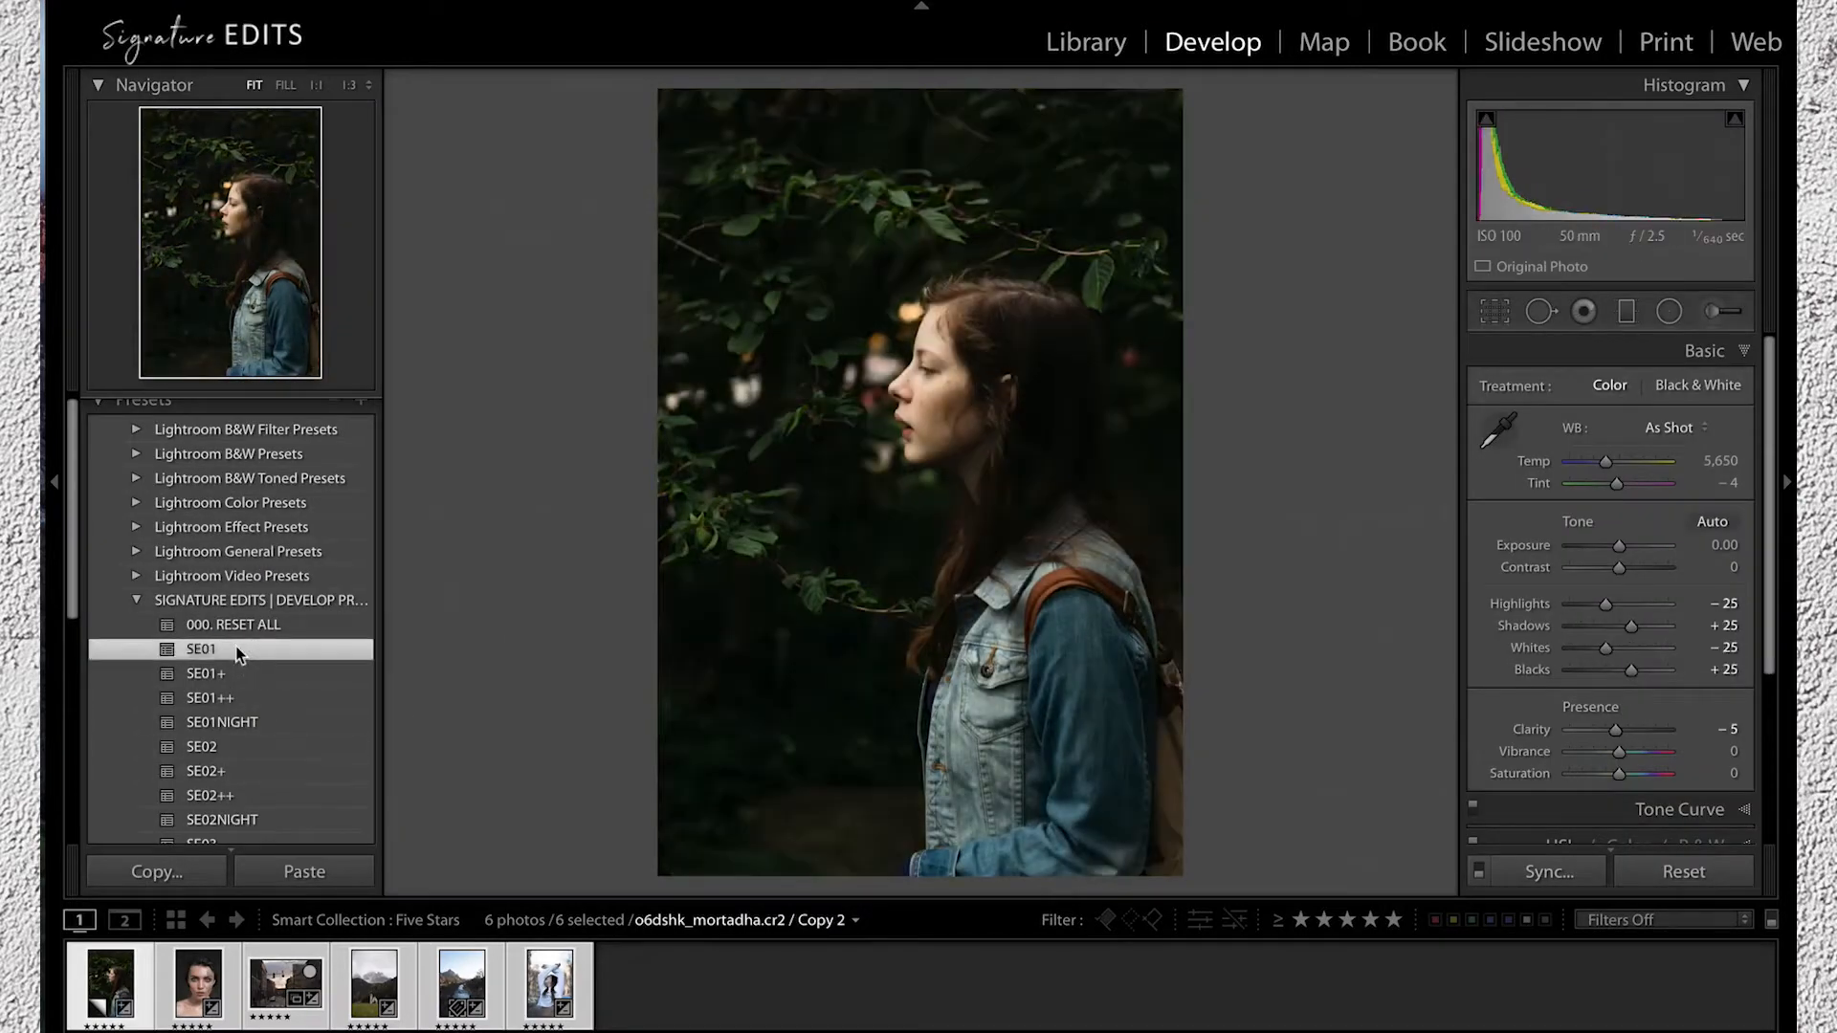
click(196, 747)
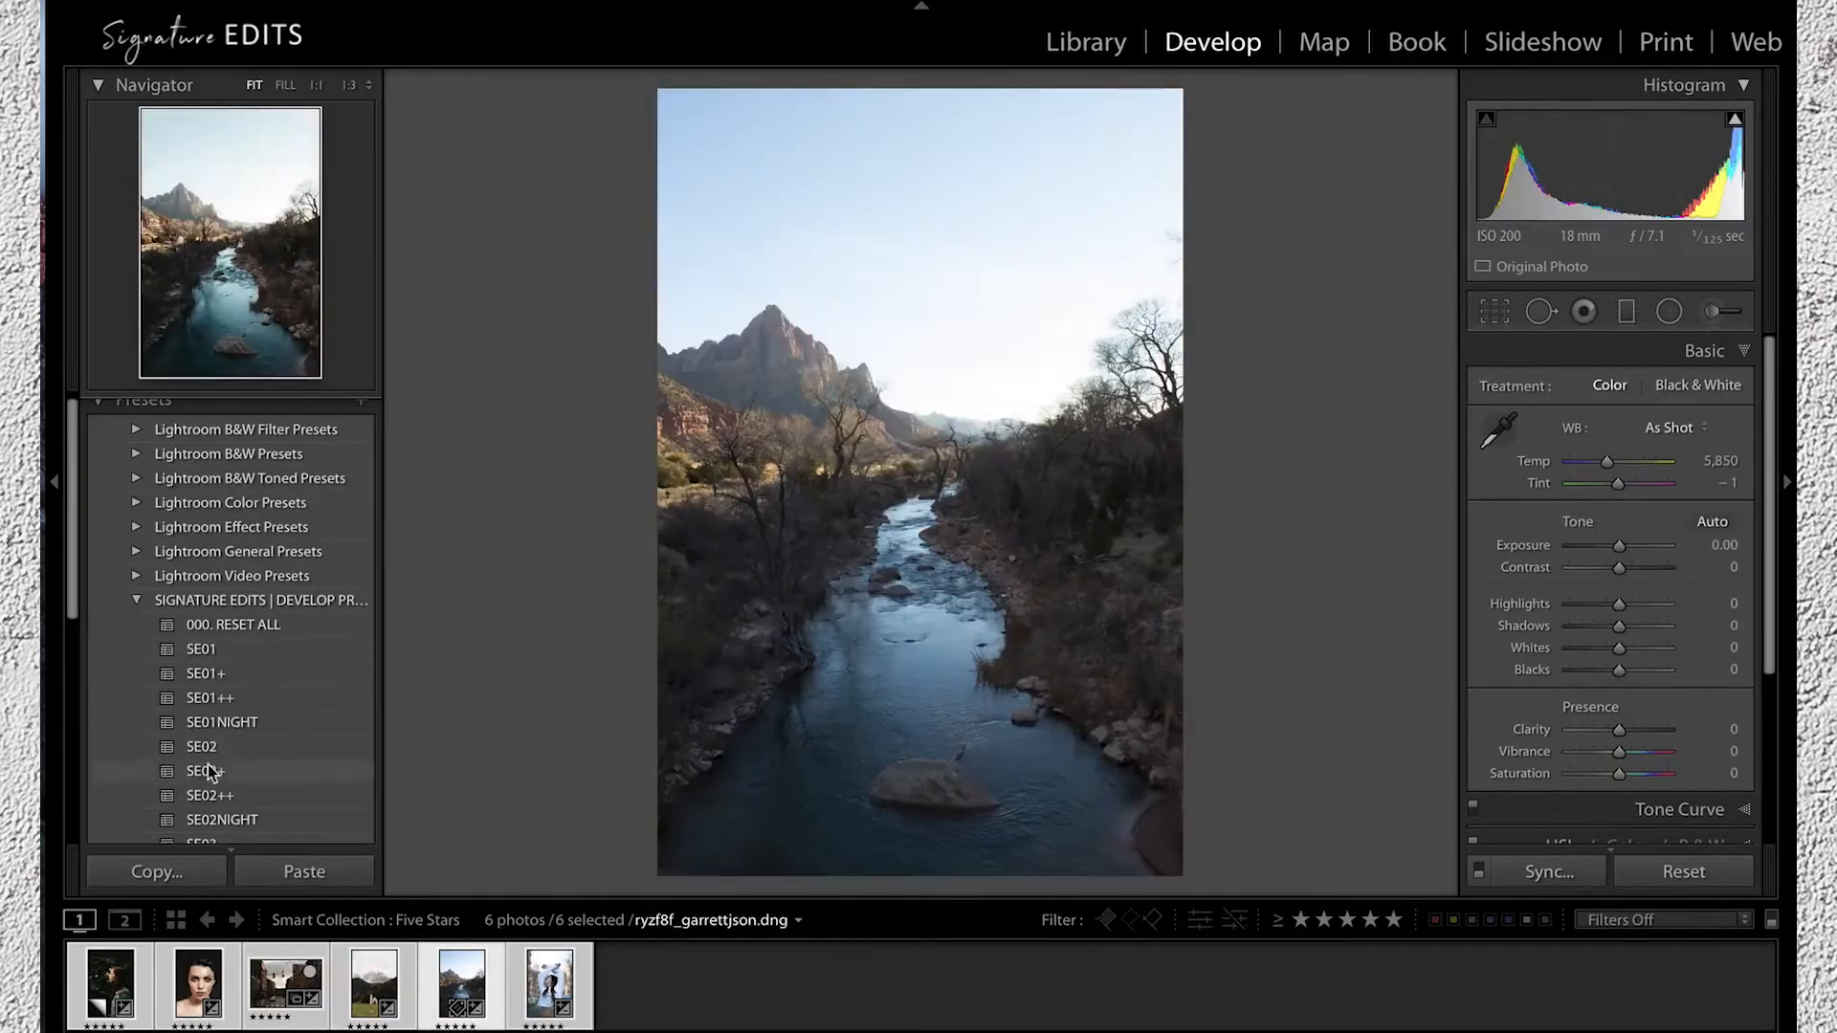
click(1086, 41)
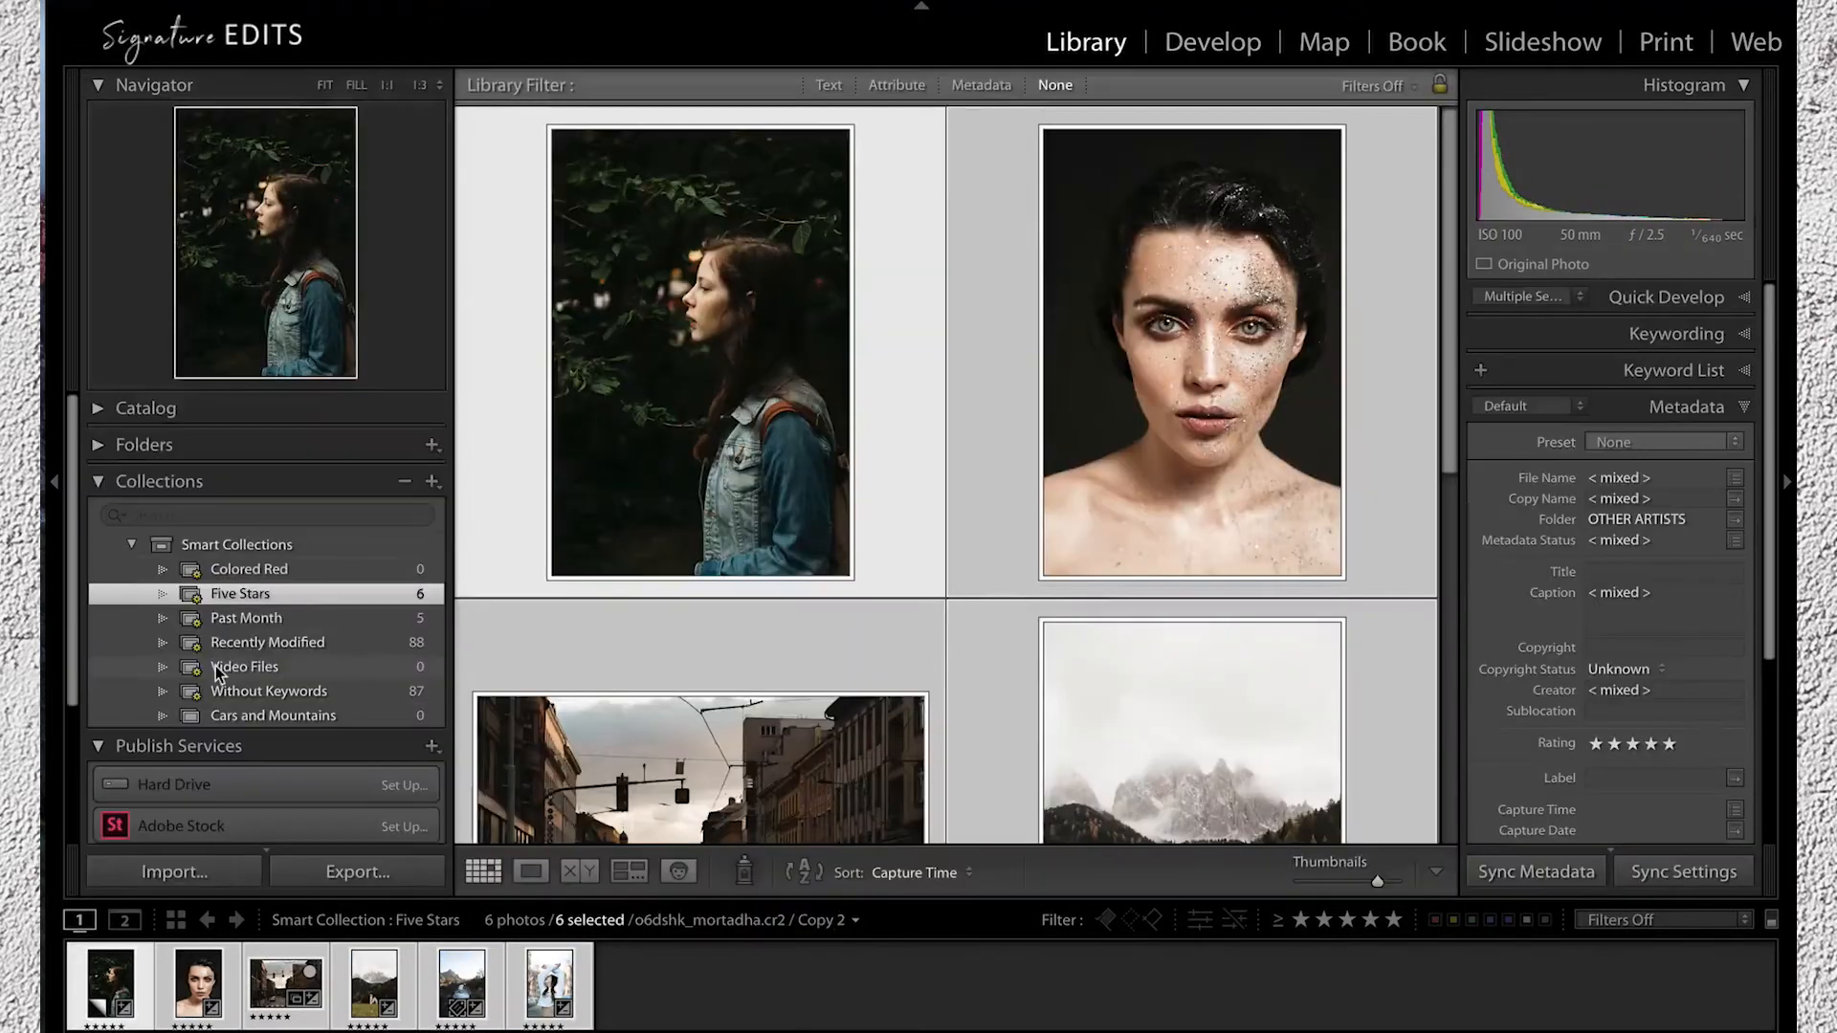
Step: Add the six selected five-star photos to the 'Instagram photos' collection and open it
scroll(down, 3)
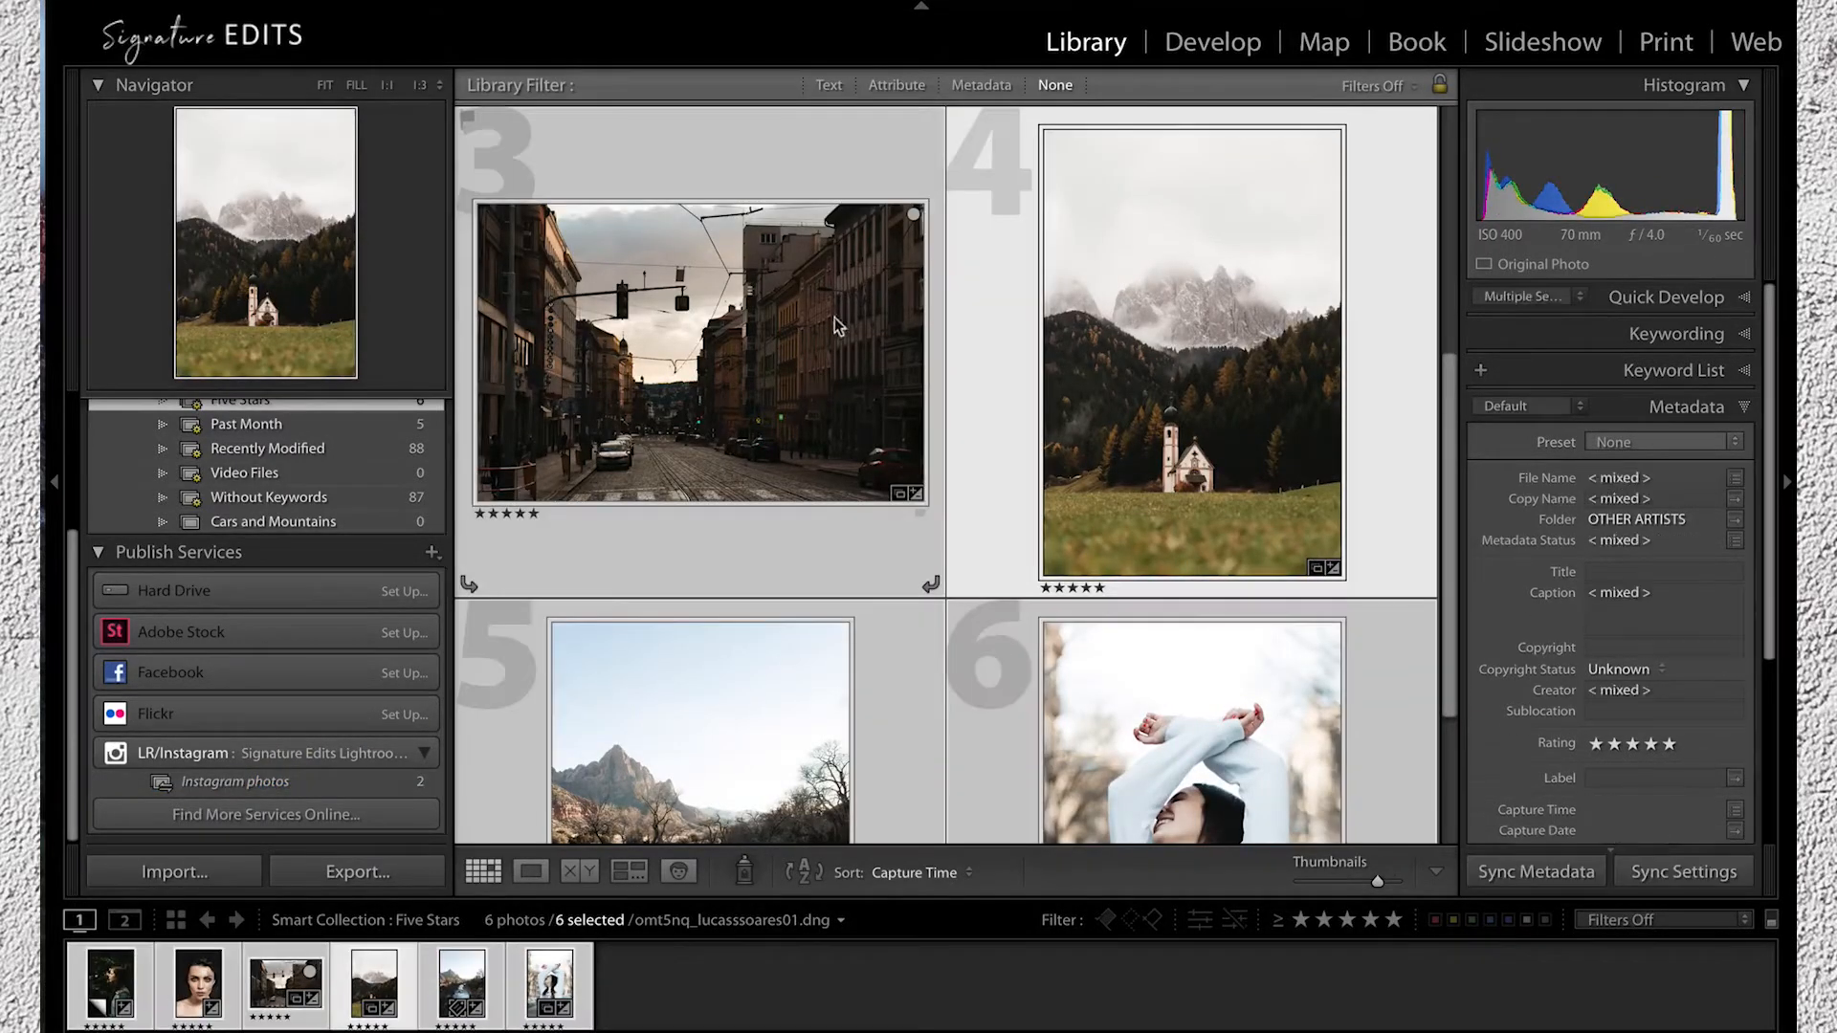
click(235, 782)
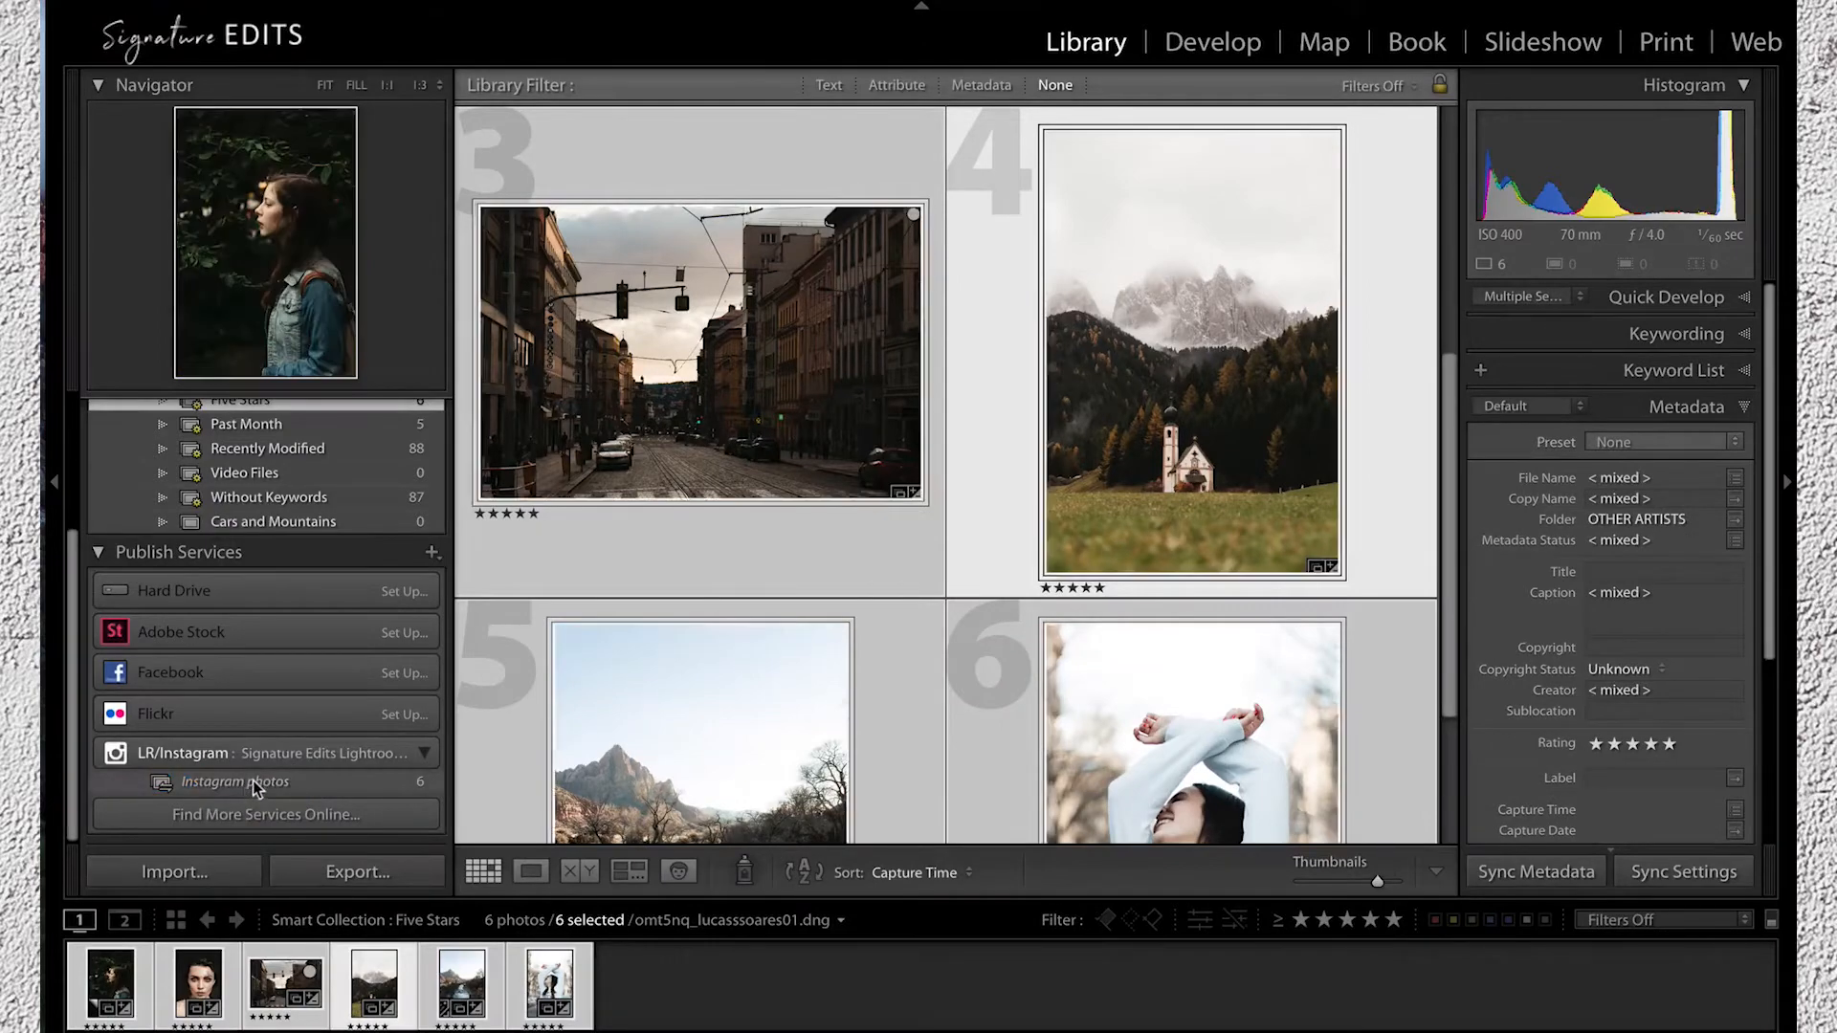
click(235, 782)
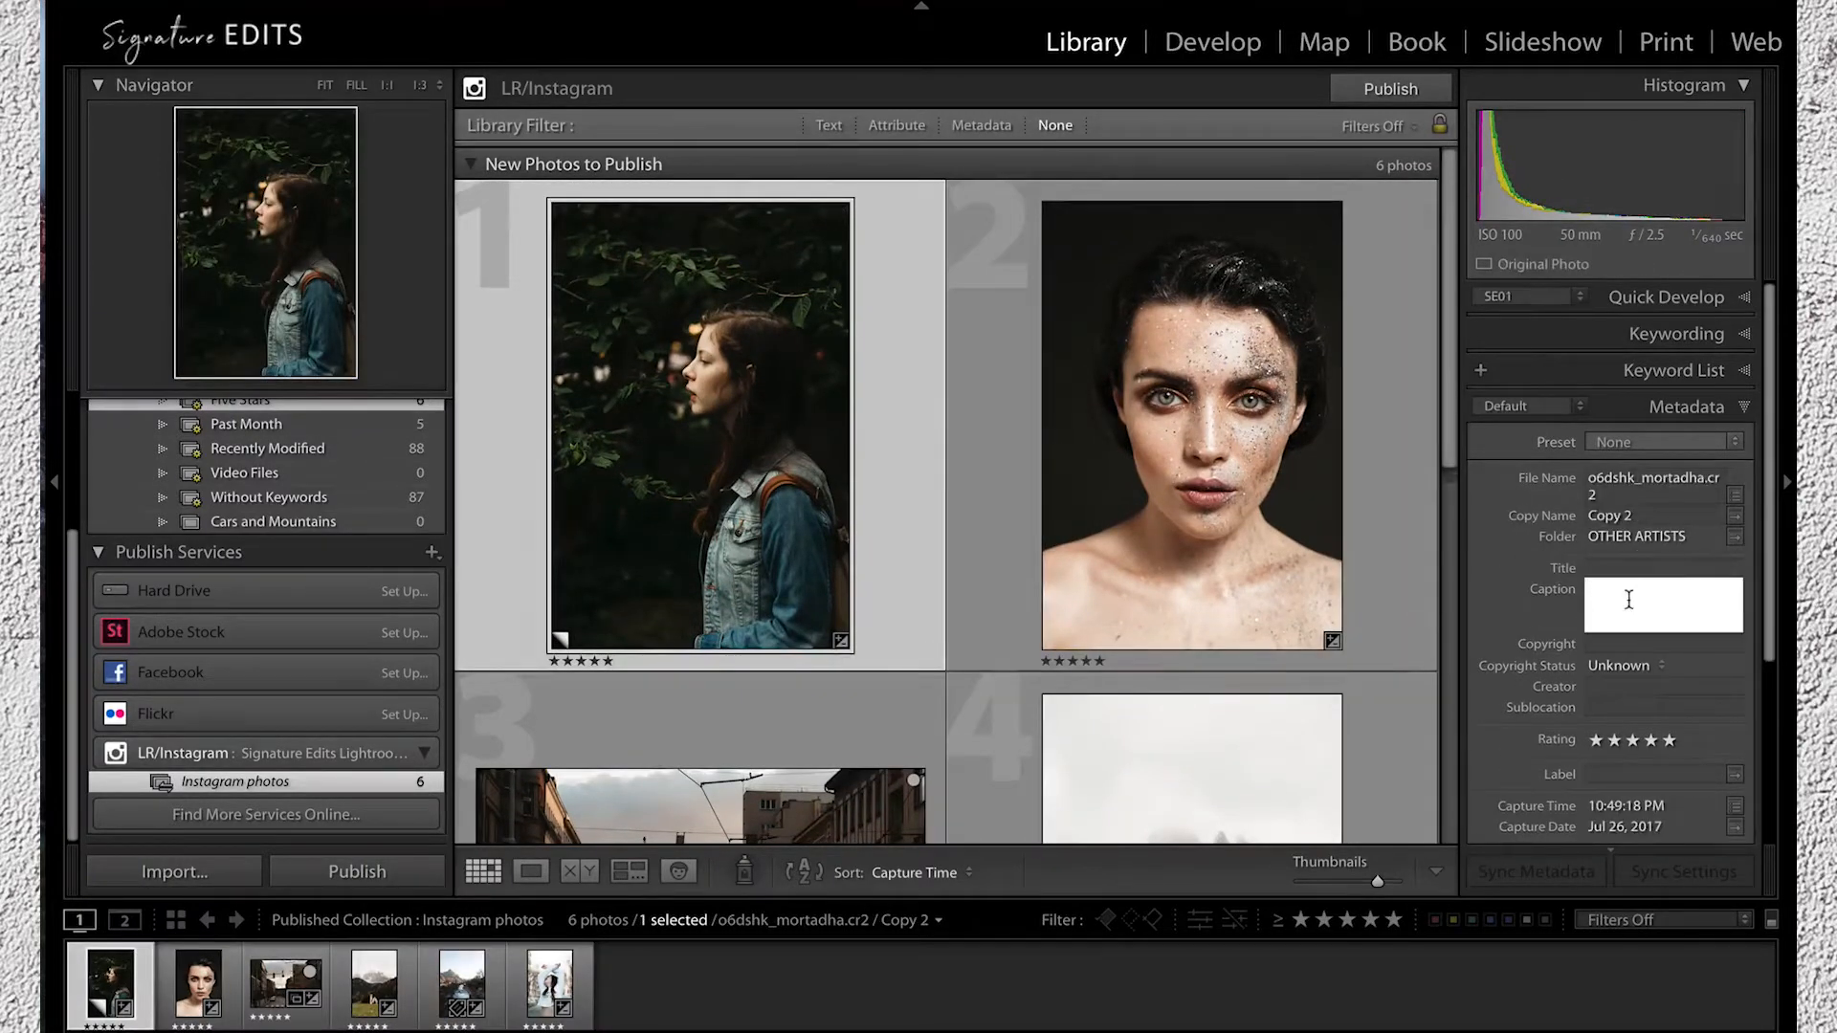
Step: Caption the portrait 'girl in the leave… #blueshirt' and the church 'church in europe. #mountains'
text(girl in the leaves - i wonder w)
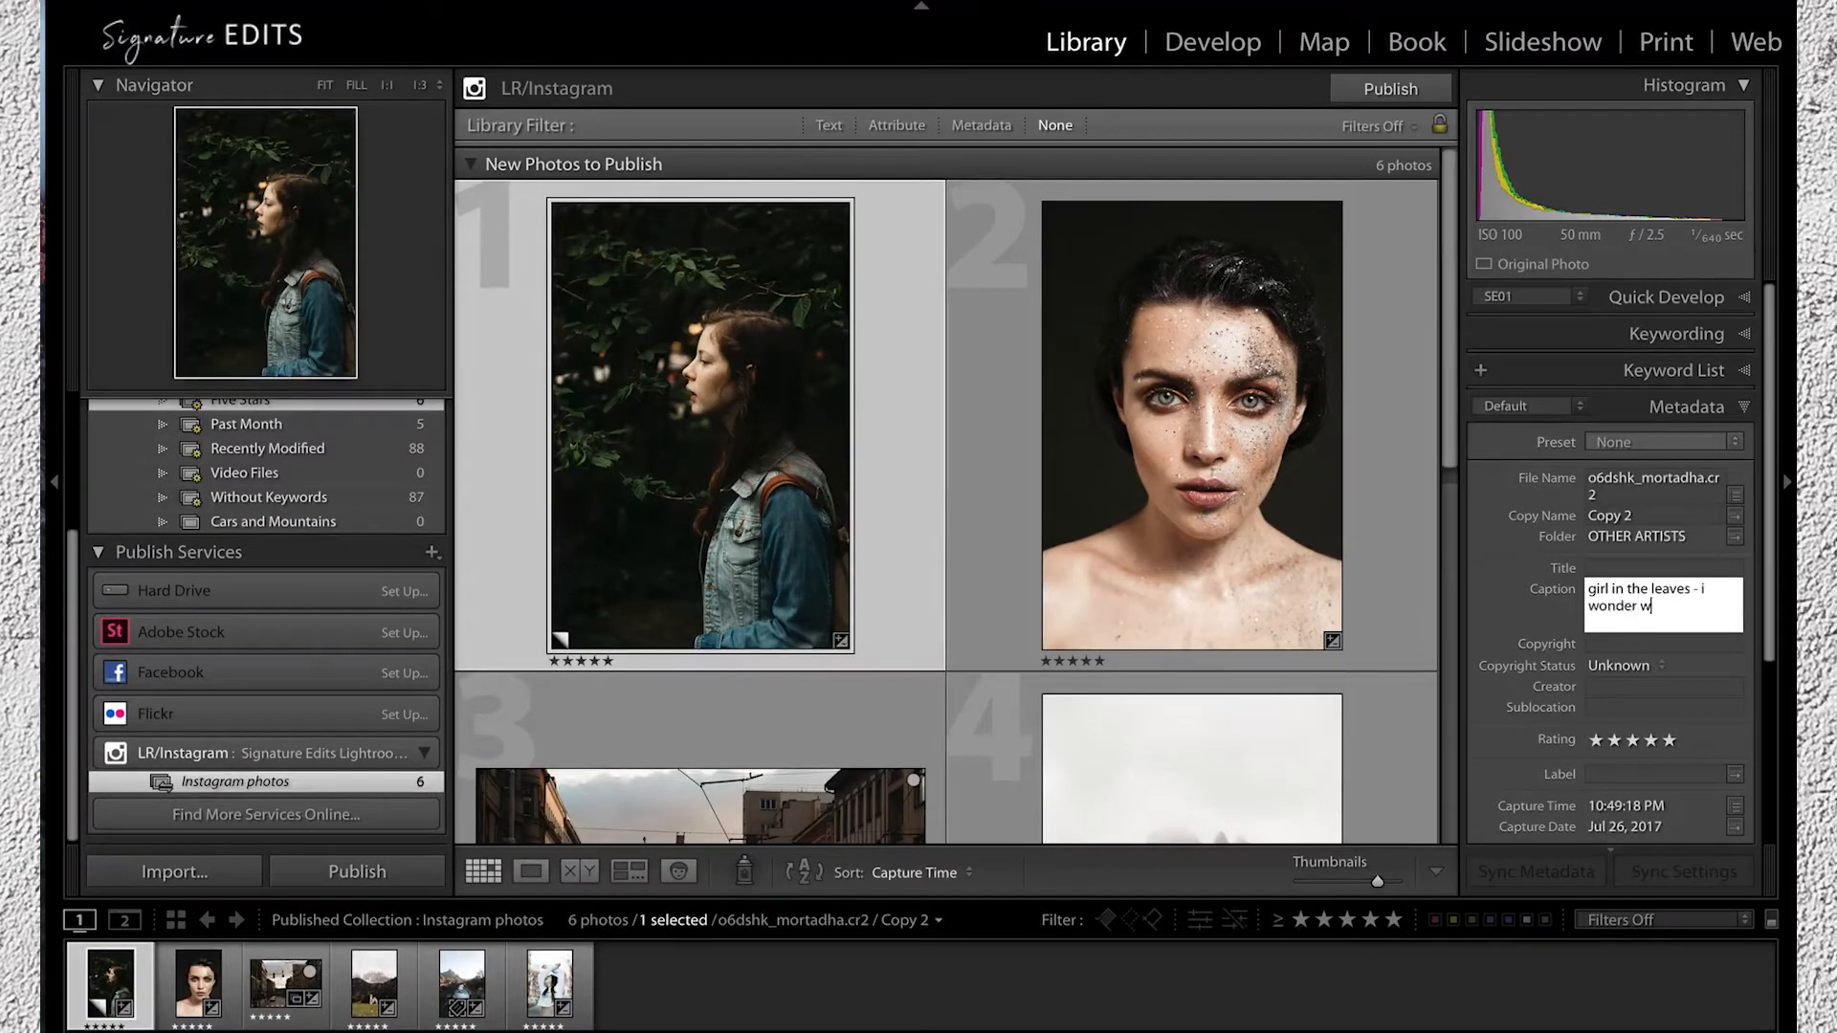
text(hy she is alone? #quiettime)
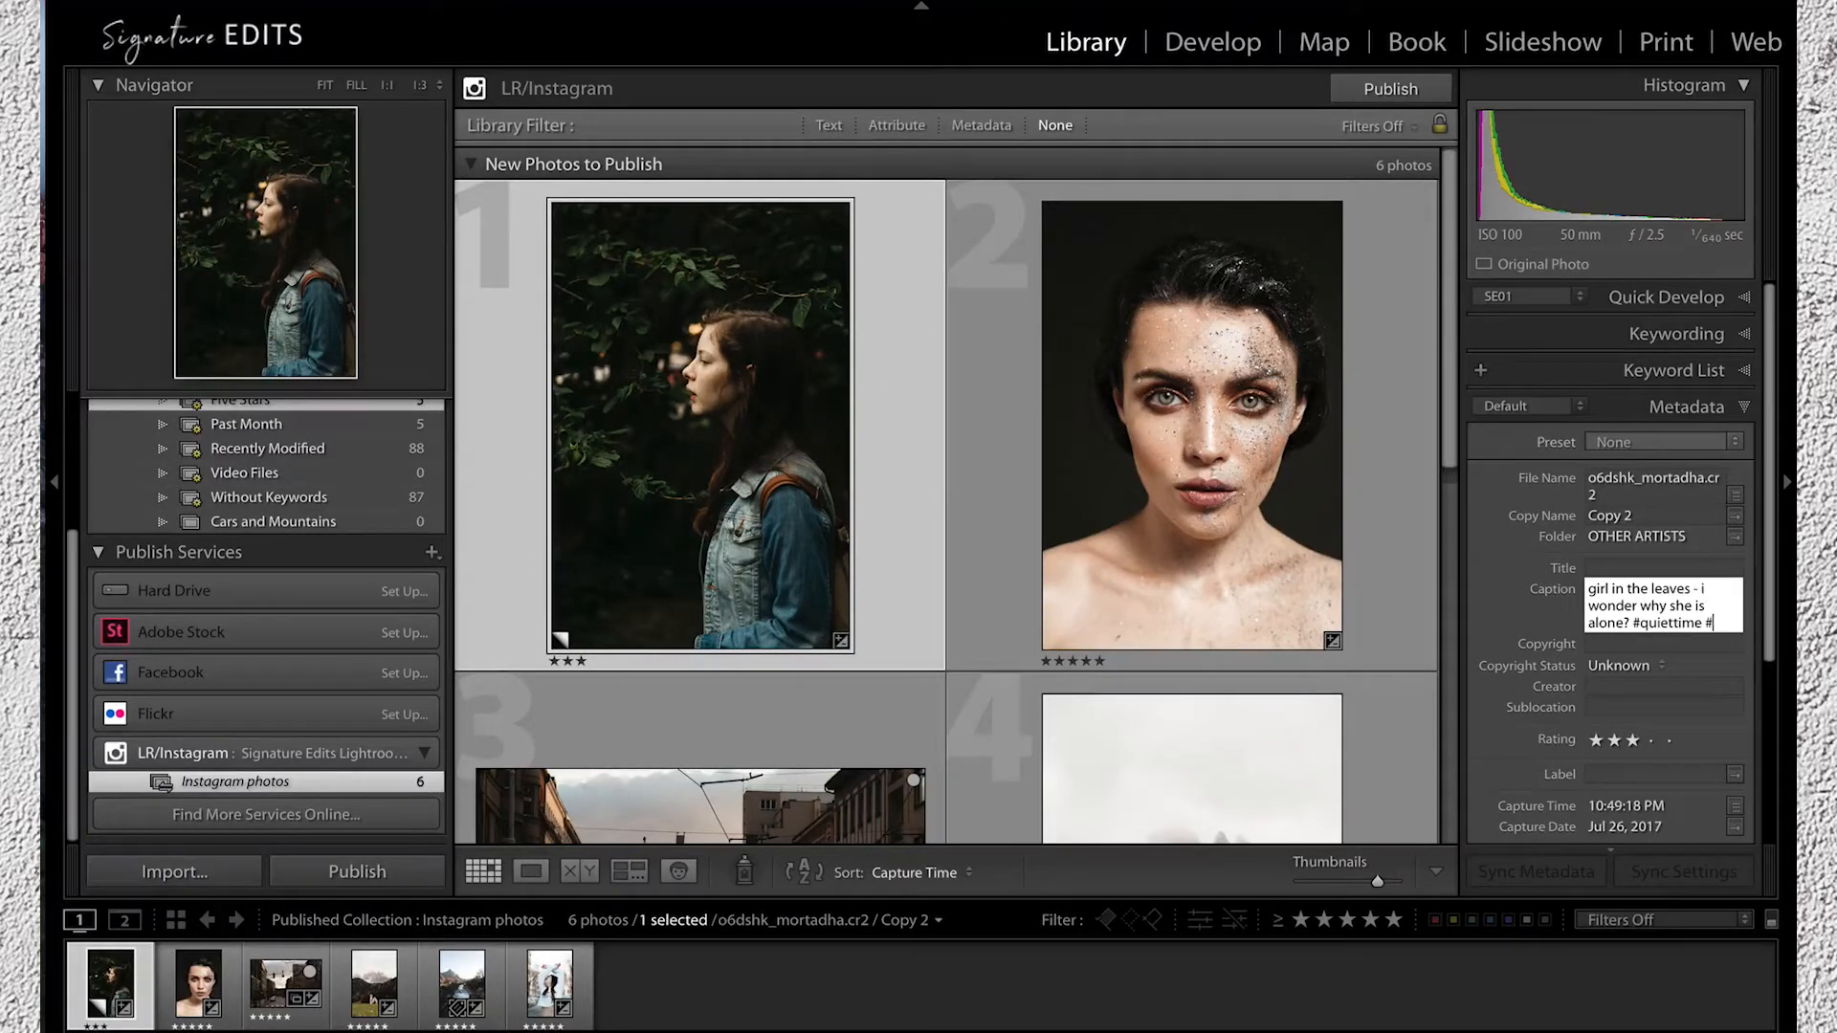
text(#blueshirt)
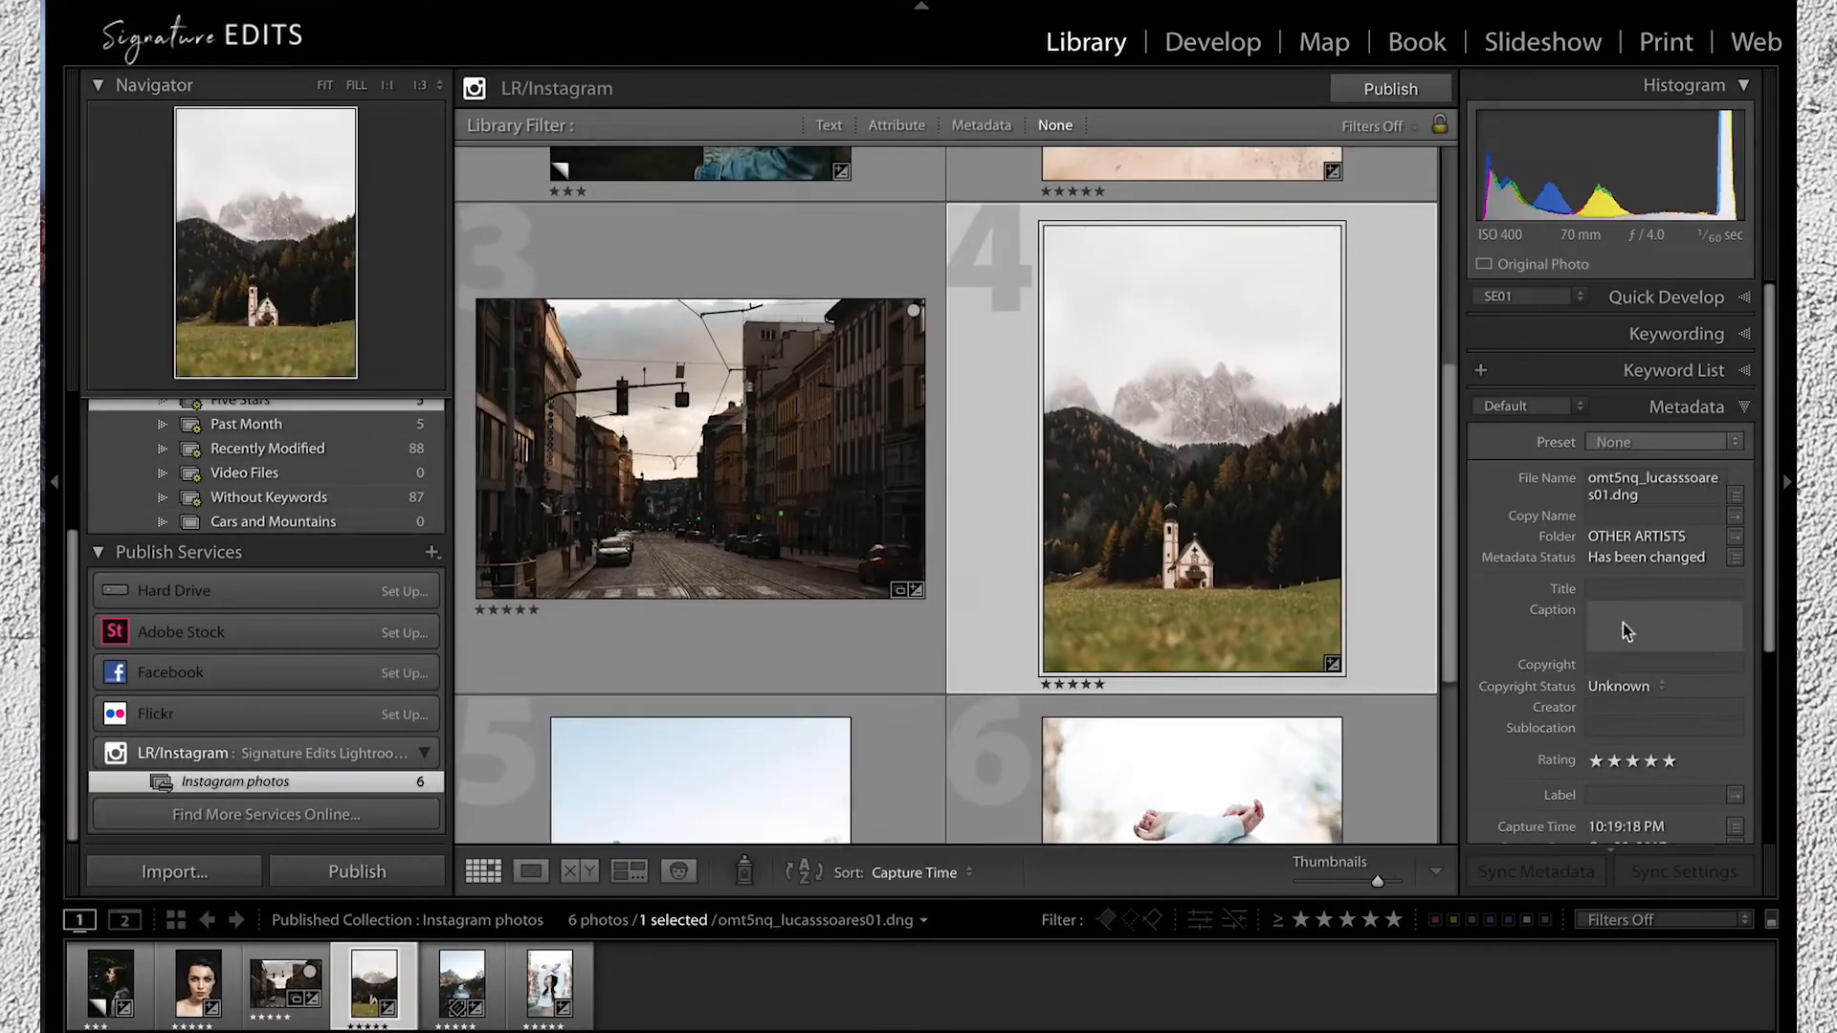
text(church in europe. #mountains)
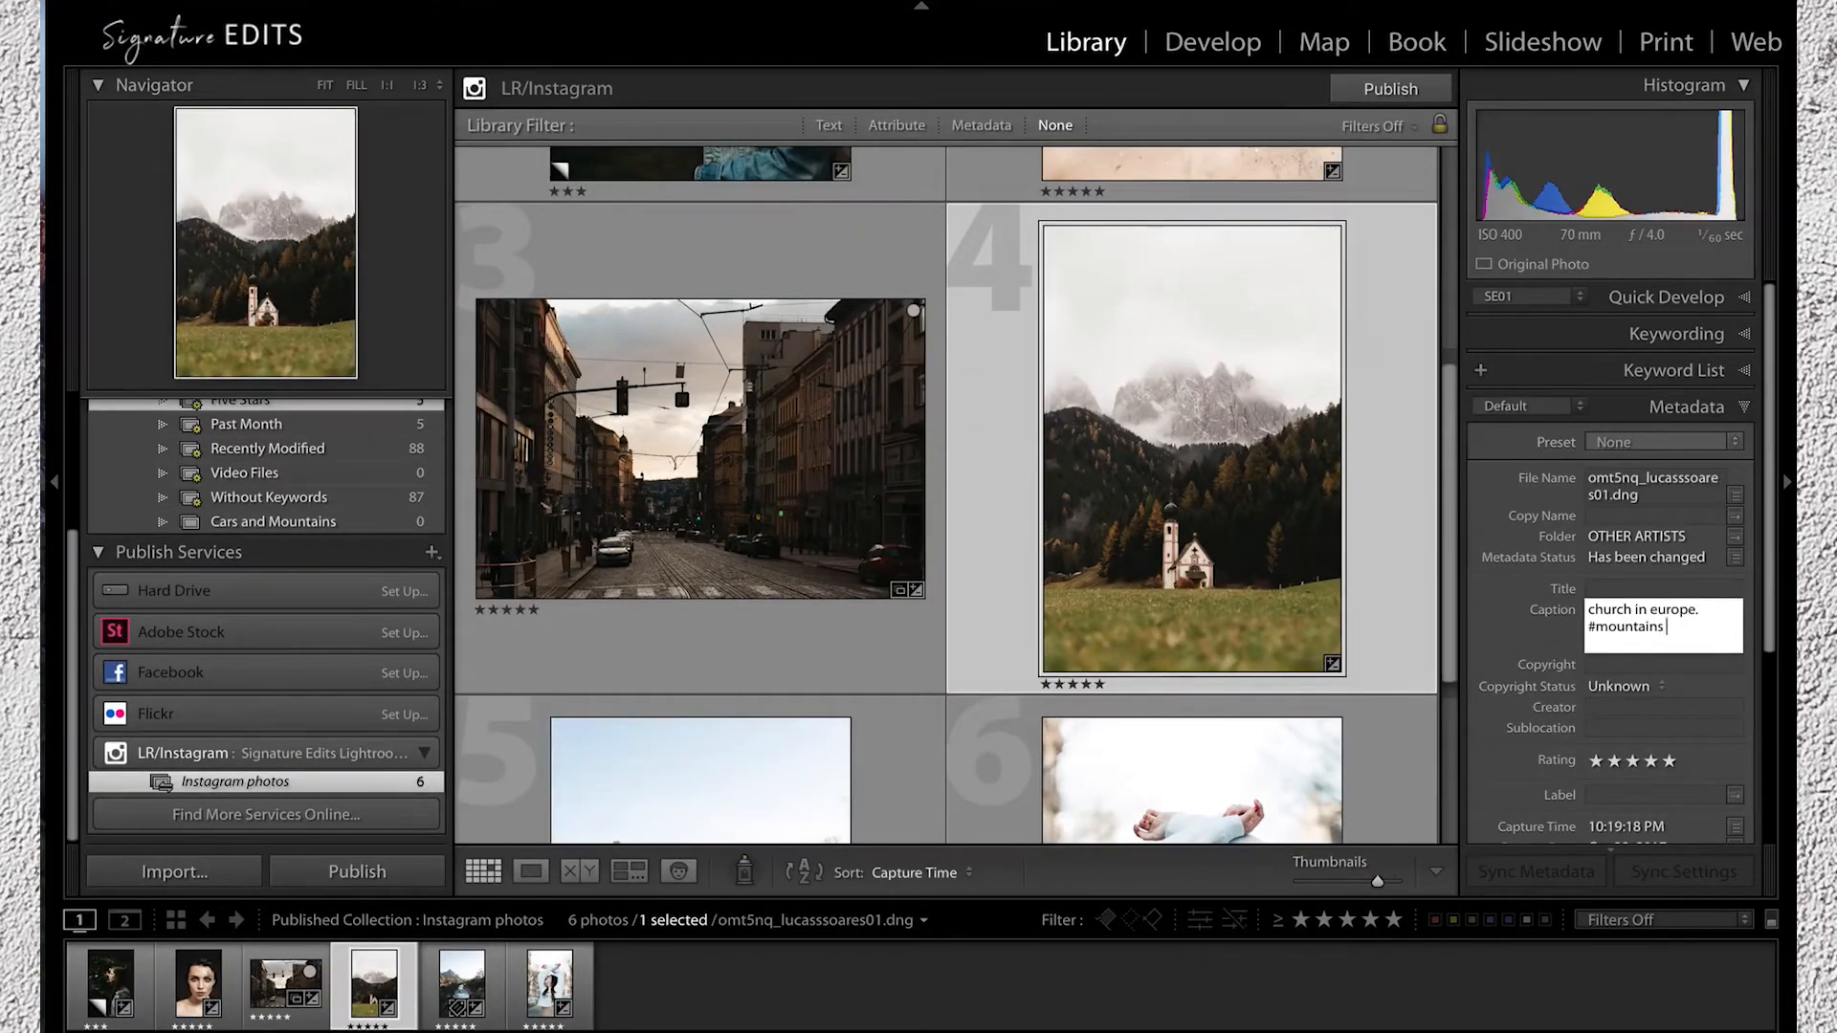
click(1390, 88)
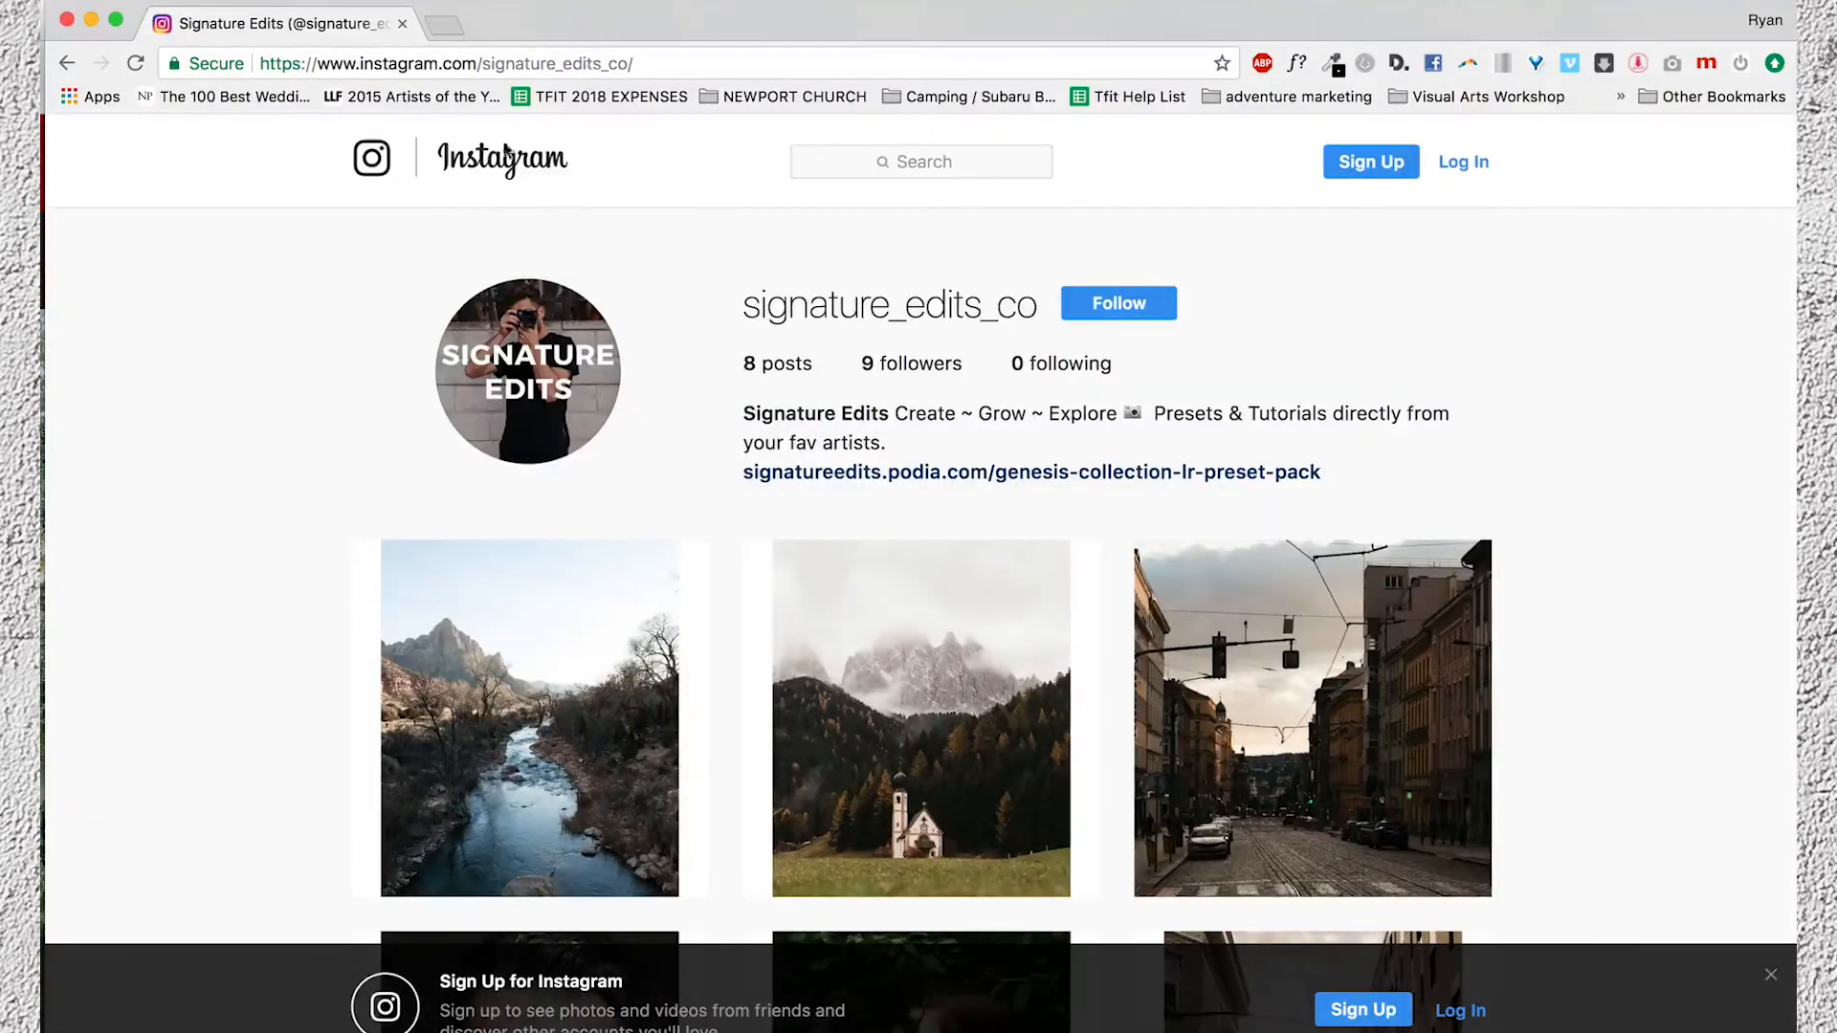
Step: Scroll the Instagram profile and open the leaves portrait post with its #blueshirt caption
scroll(down, 3)
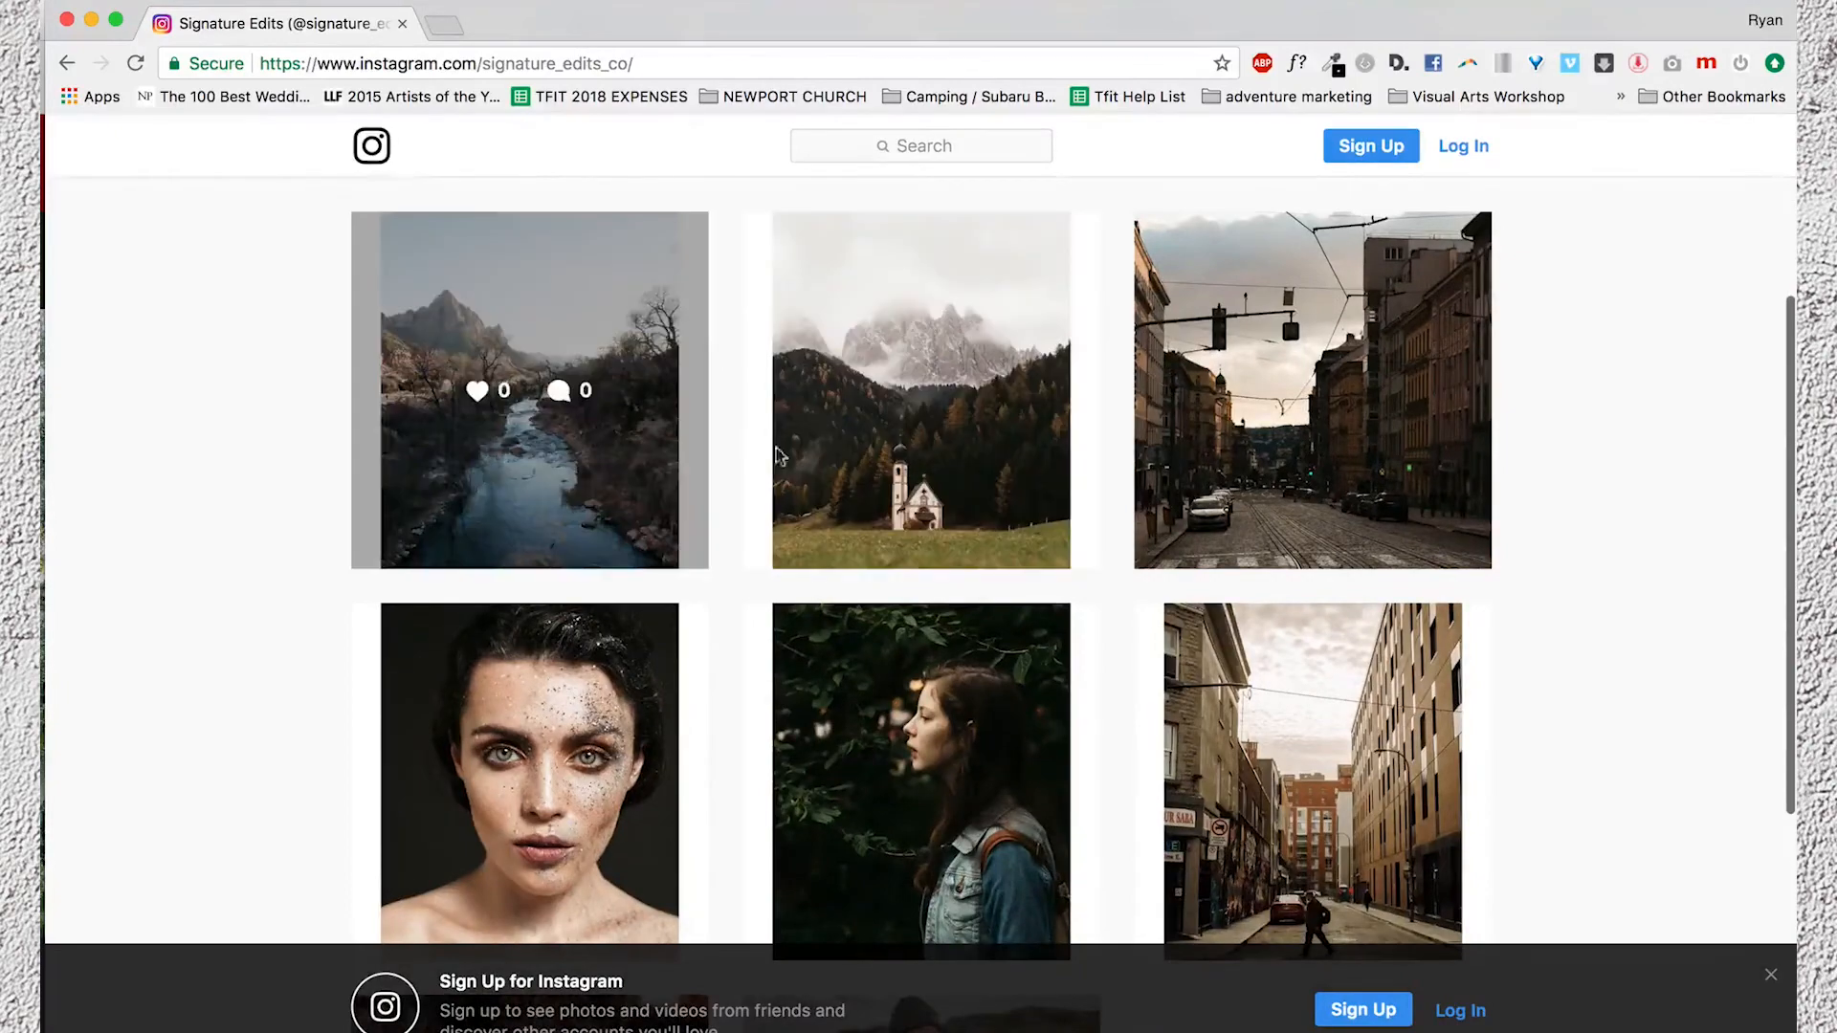
scroll(down, 3)
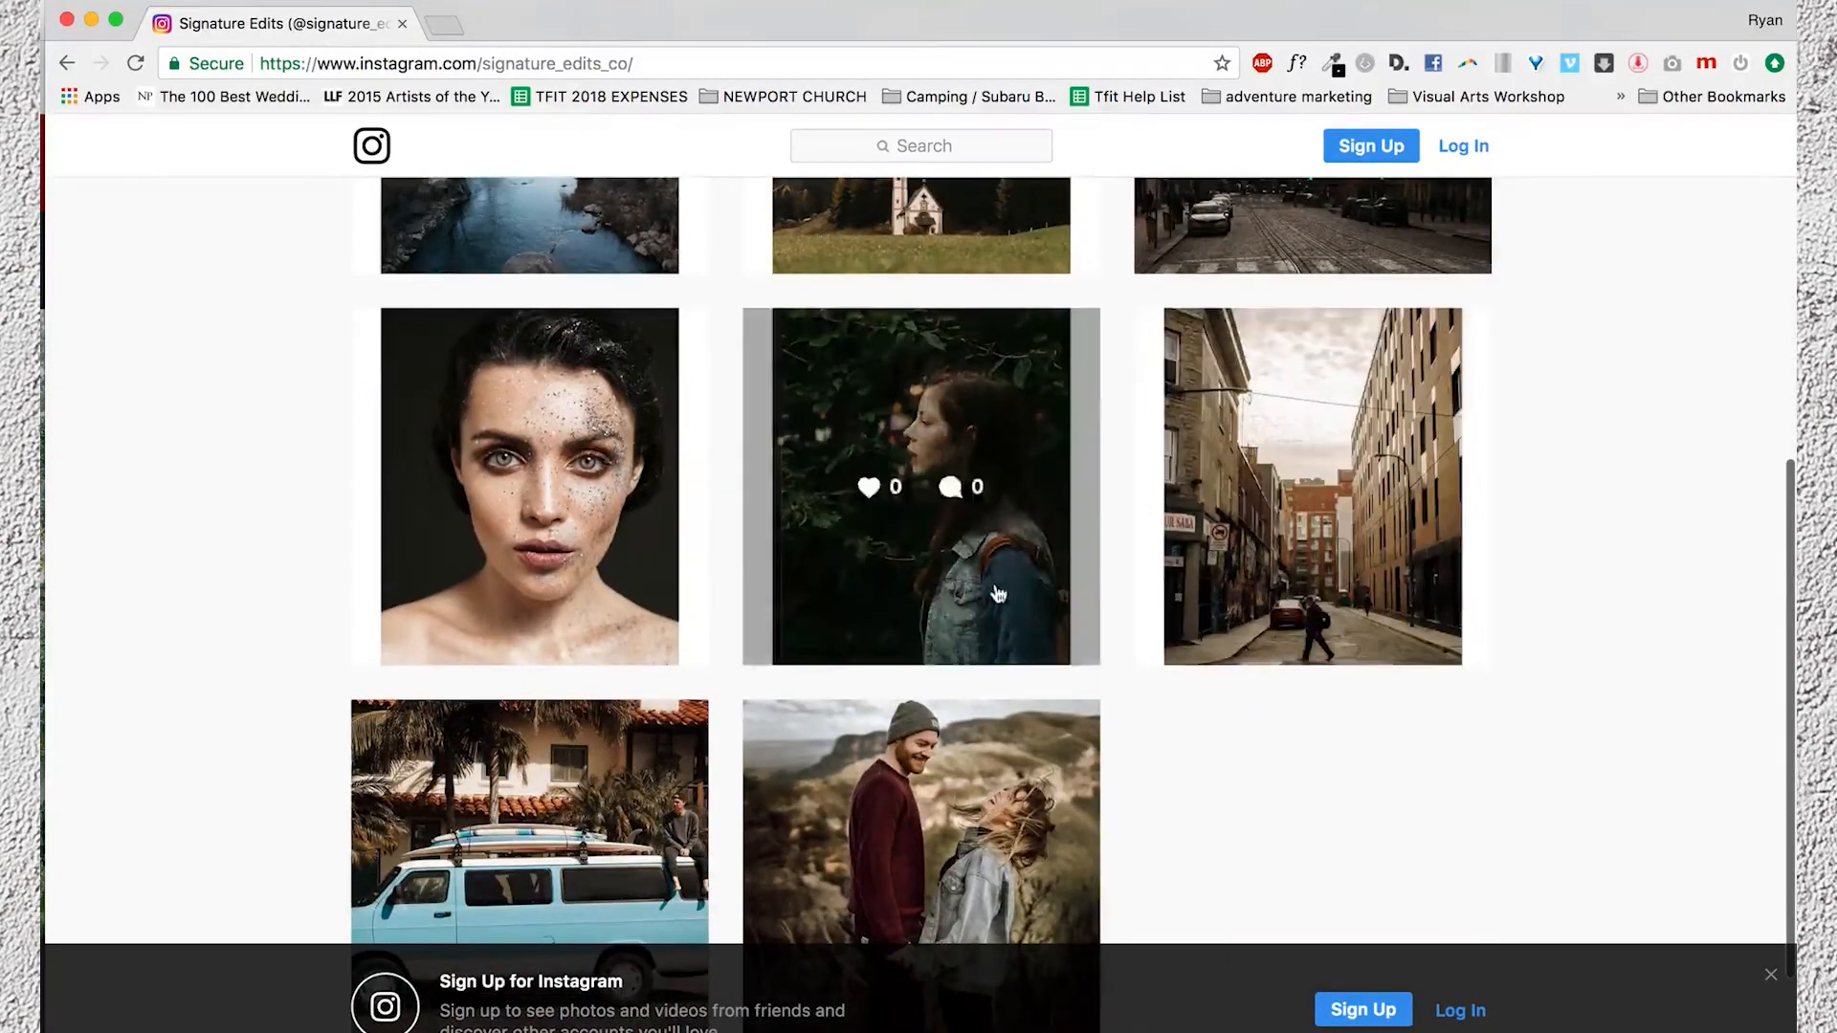
click(919, 487)
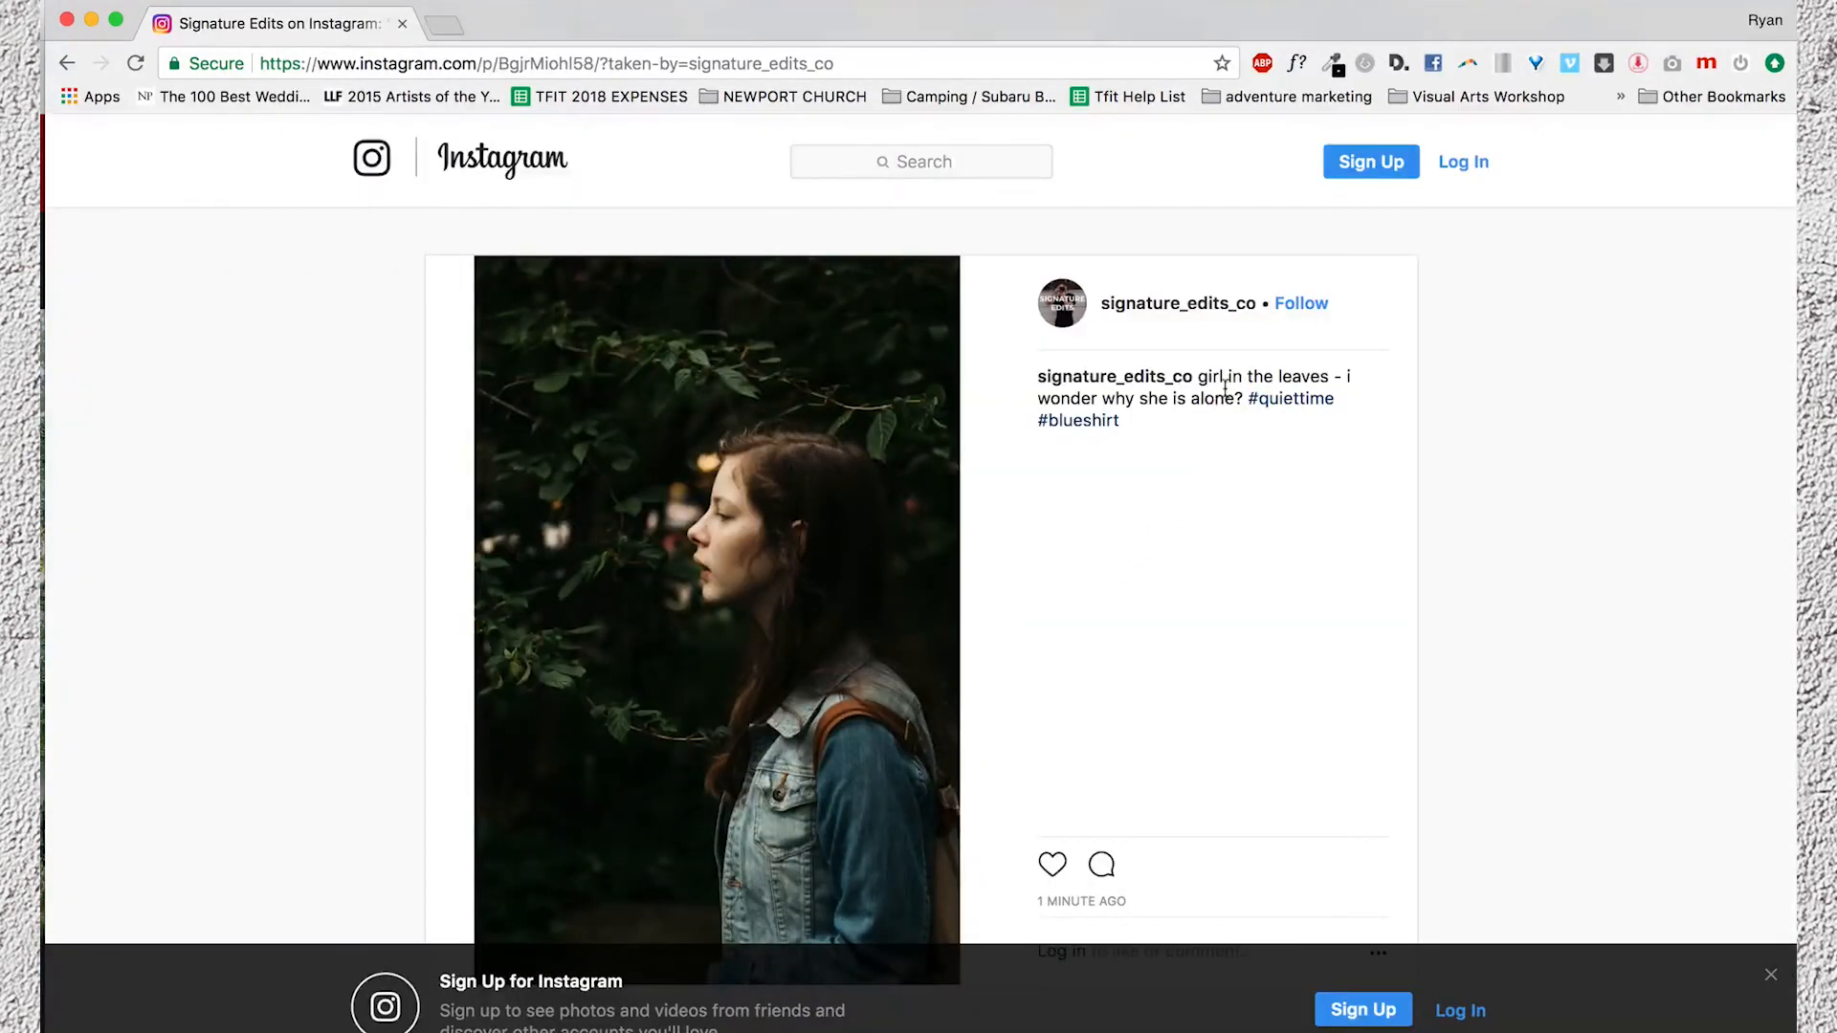